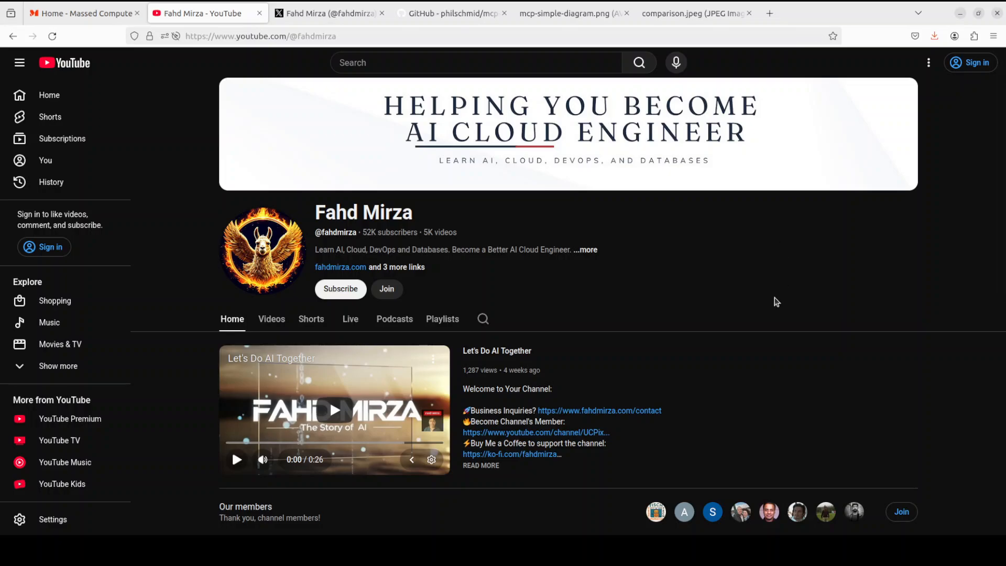
mouse_move(646, 238)
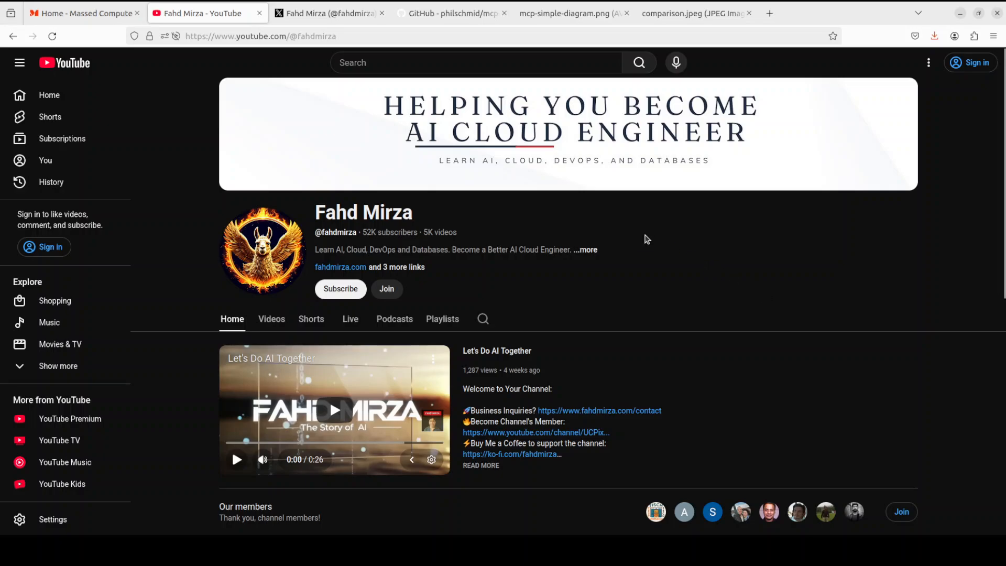
Switch Firefox from the YouTube channel tab to the creator's X profile tab.
left_click(328, 13)
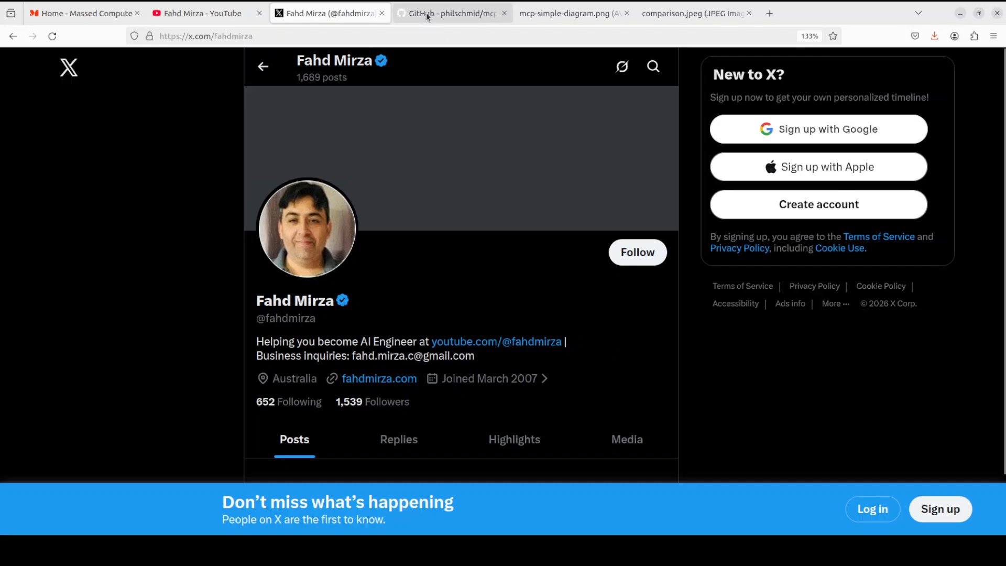
View the philschmid/mcp-cli README, then bring up the MCP comparison diagram image.
left_click(452, 13)
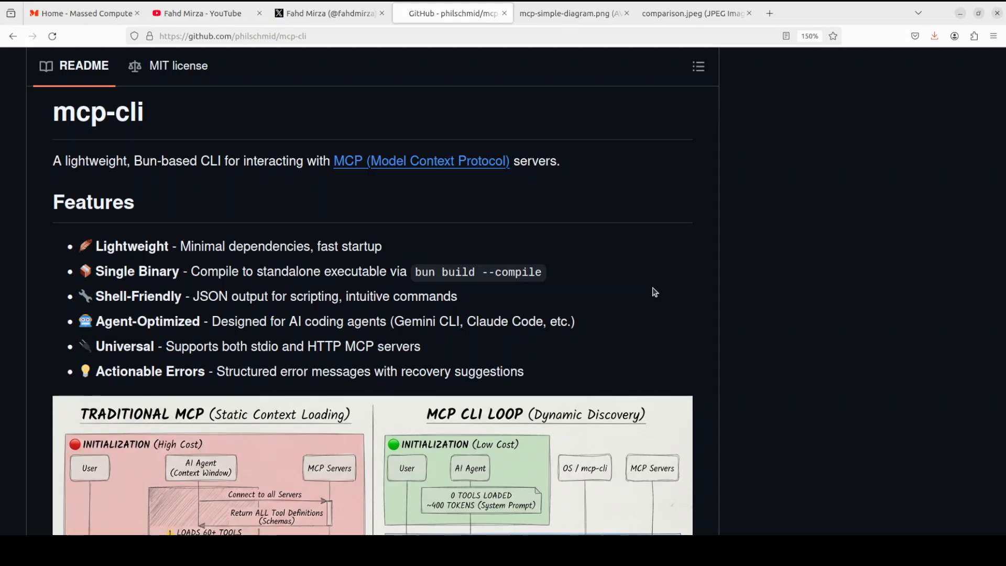
mouse_move(609, 177)
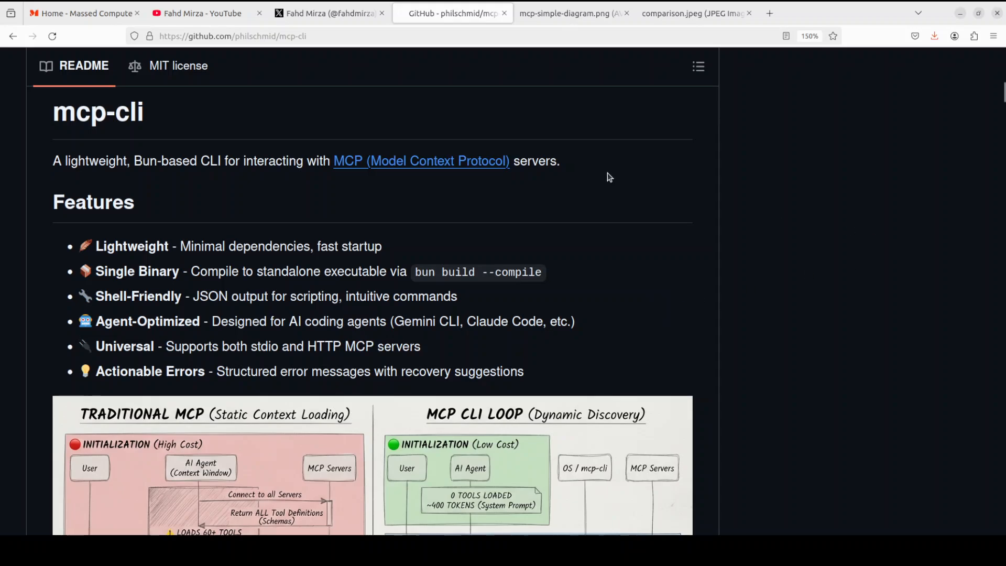
left_click(692, 12)
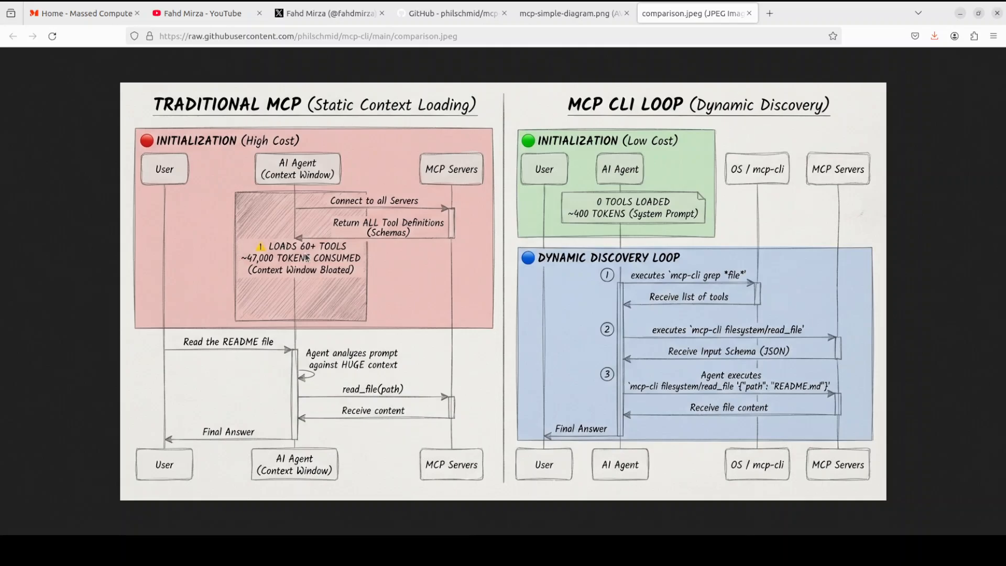
mouse_move(335, 235)
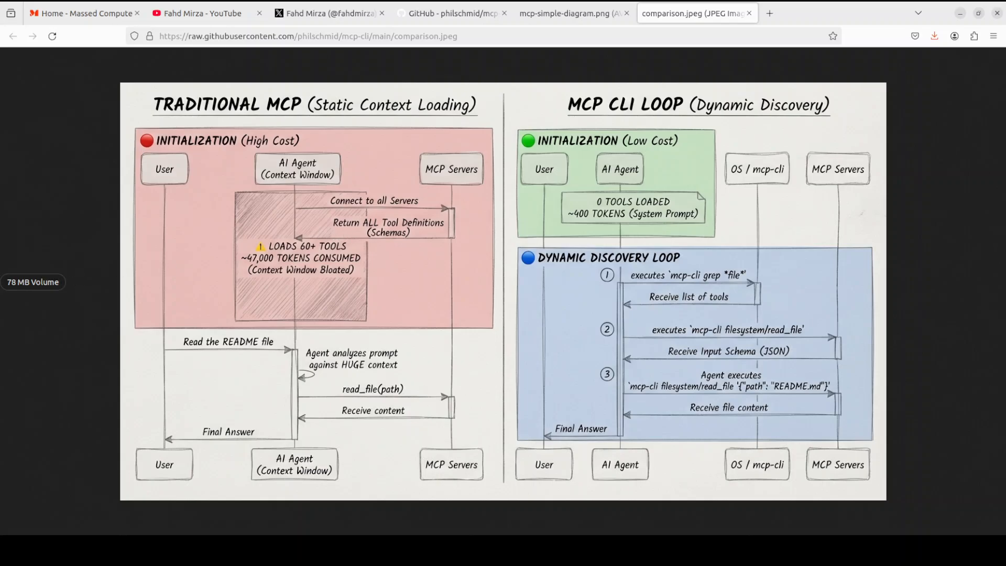
mouse_move(413, 263)
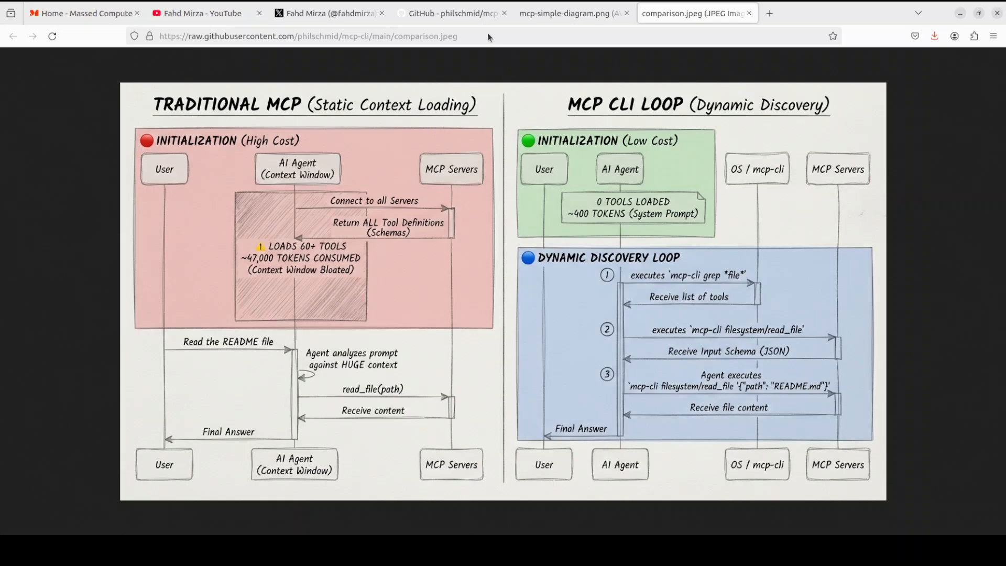
View the mcp-simple-diagram.png overview, then return to the mcp-cli GitHub README.
left_click(569, 12)
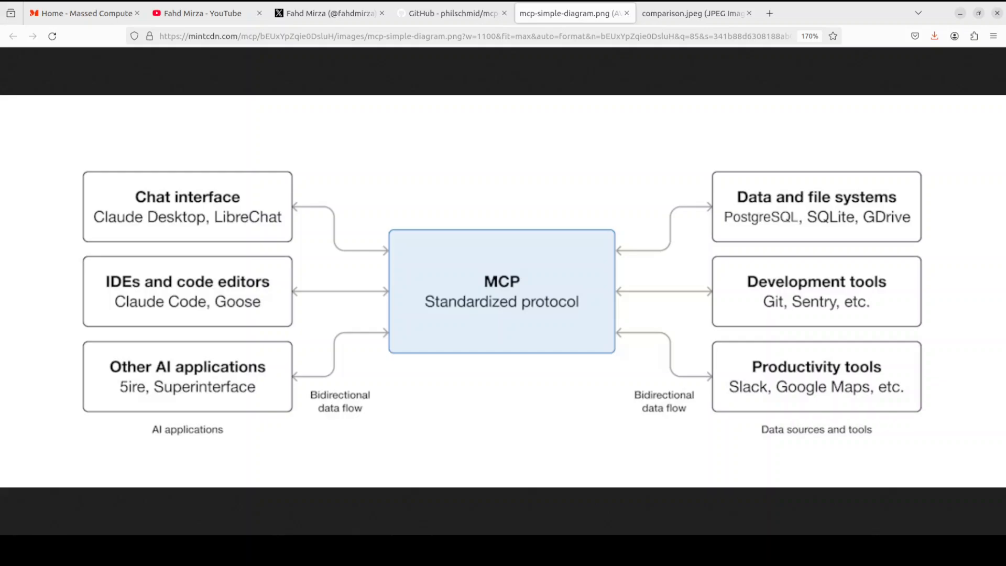
left_click(452, 13)
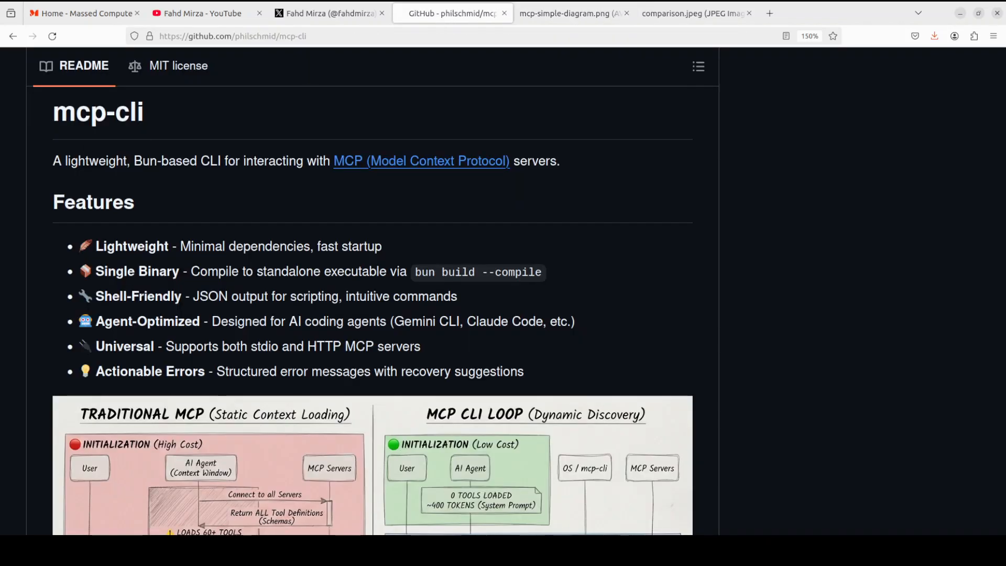
mouse_move(779, 358)
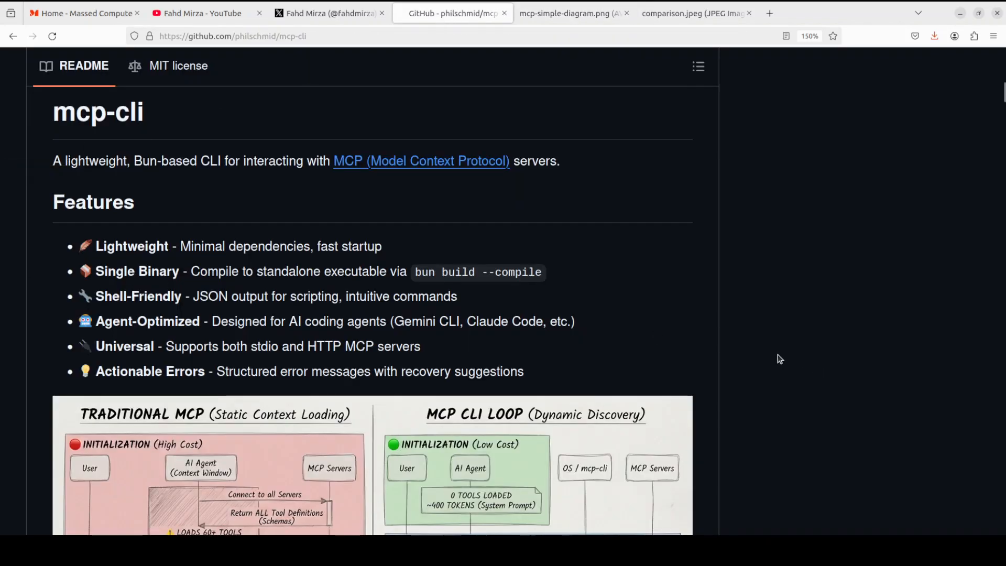
mouse_move(776, 356)
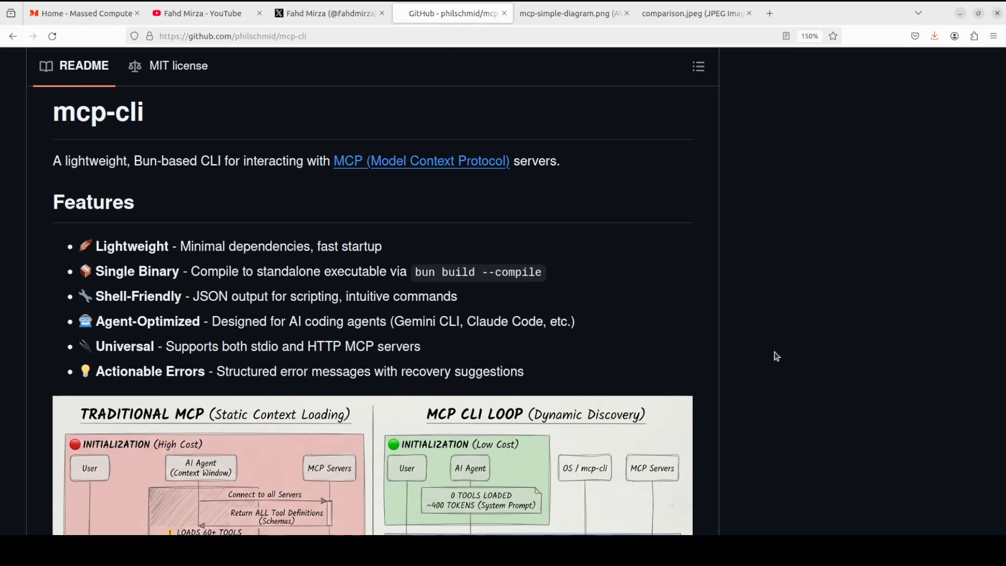
mouse_move(374, 239)
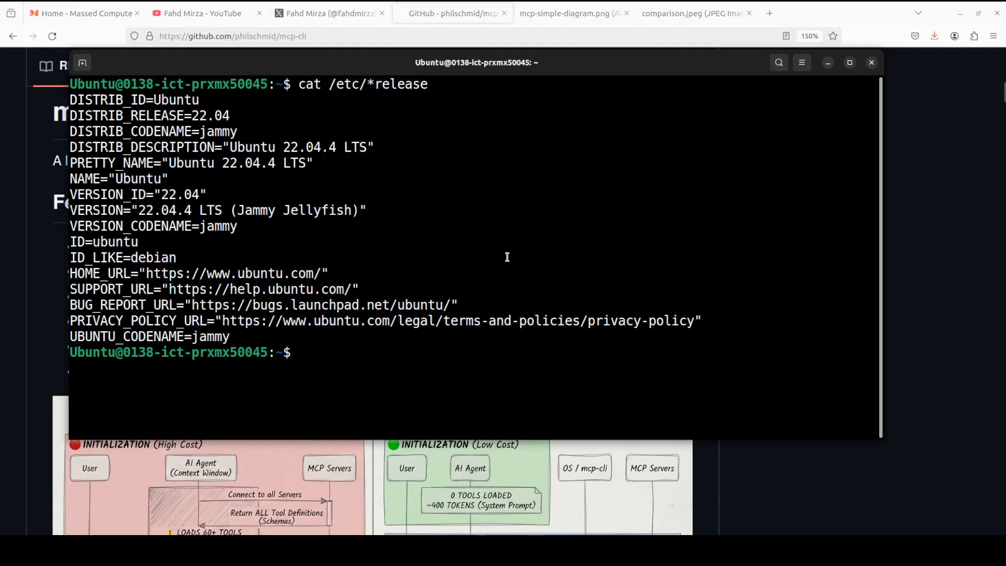
mouse_move(644, 275)
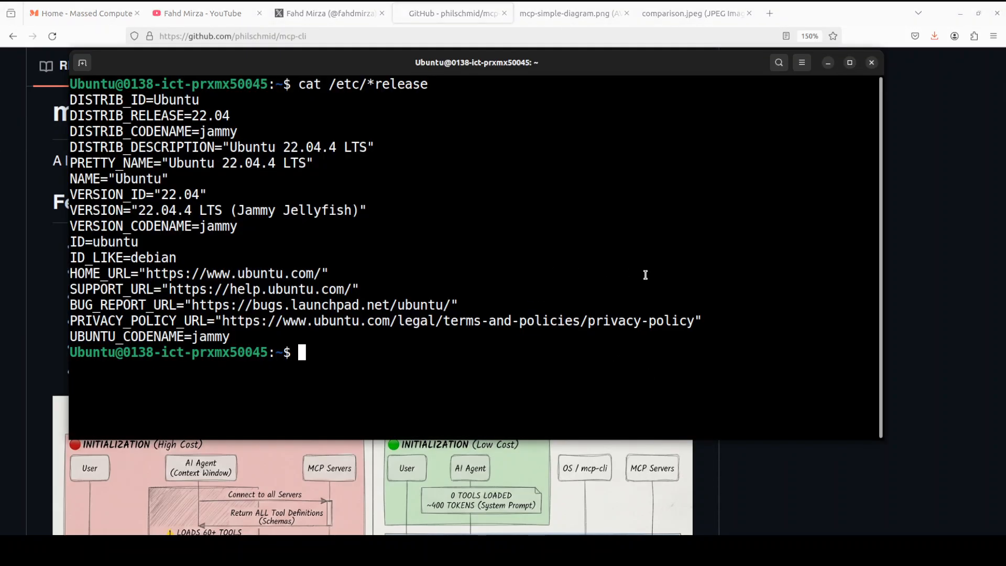
Run nvidia-smi to show the RTX A6000 GPU status after the Ubuntu release details.
type("nvidia-smi")
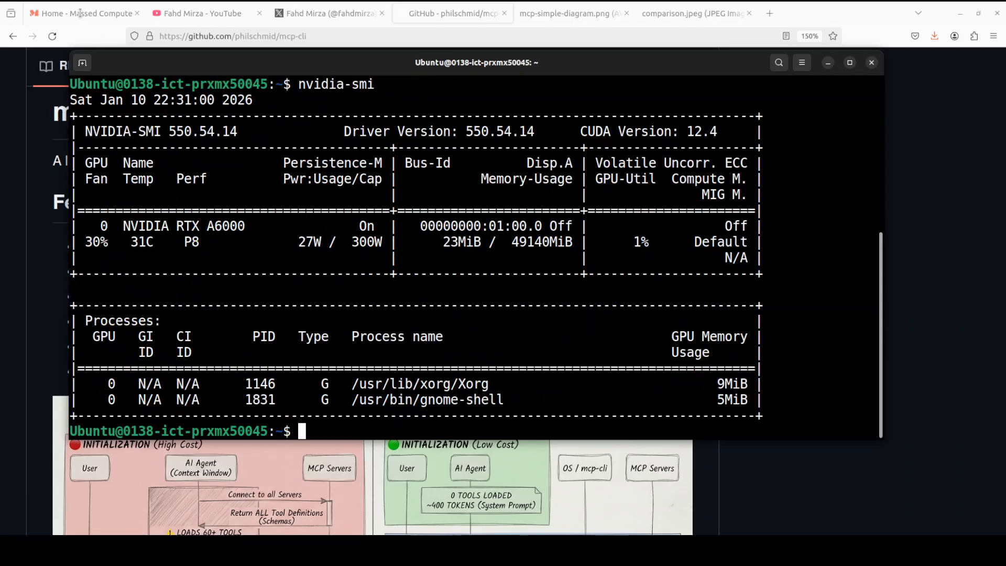
left_click(83, 13)
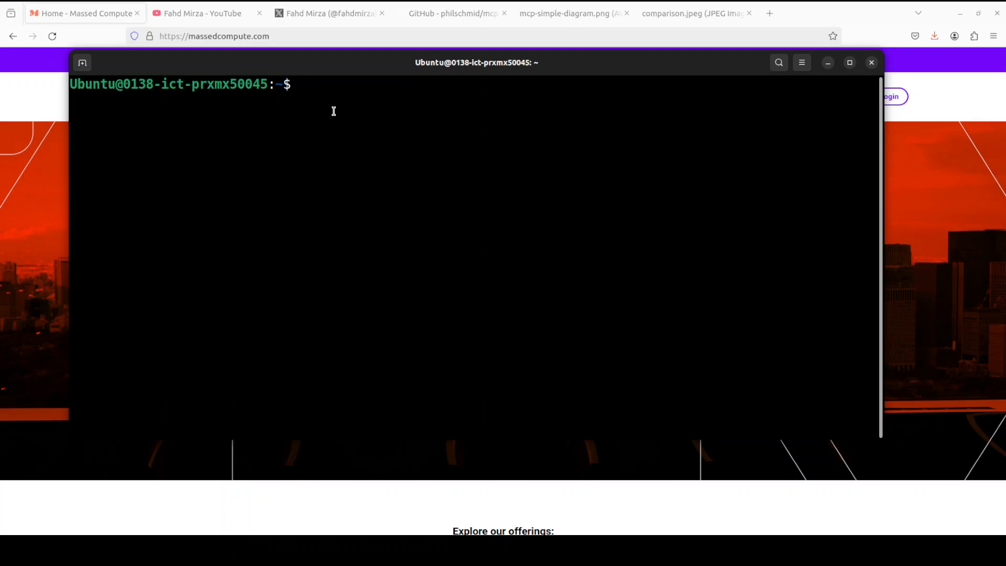
Install Bun via the bun.sh script and mcp-cli v0.1.3, then clear the terminal.
type("curl -fSL https://bun.sh/install | bash")
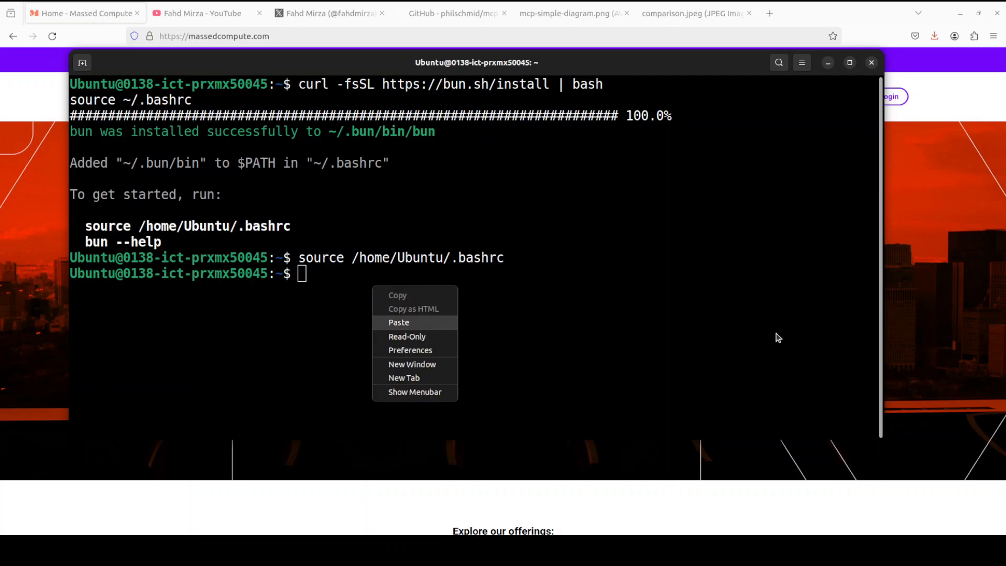
left_click(398, 321)
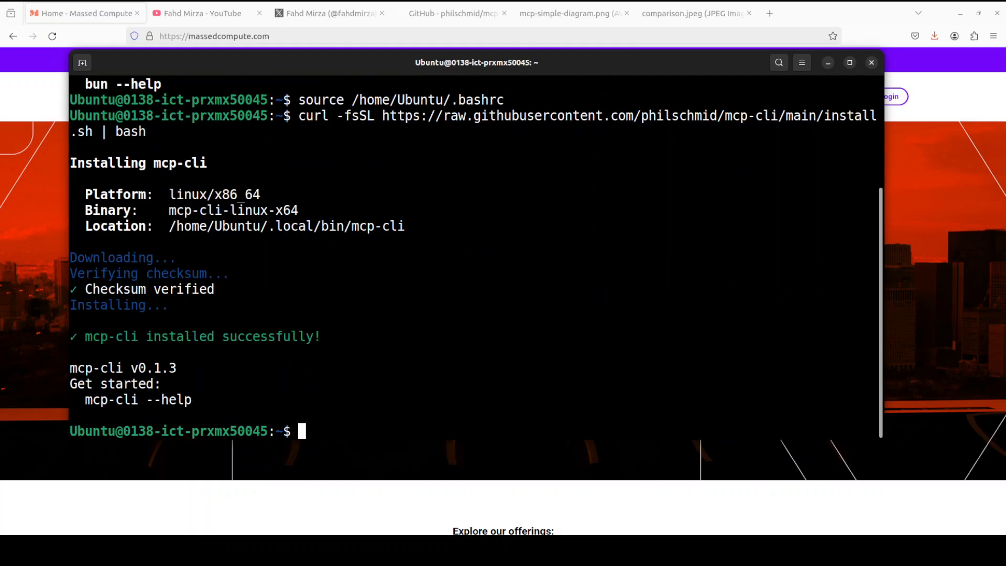
mouse_move(400, 273)
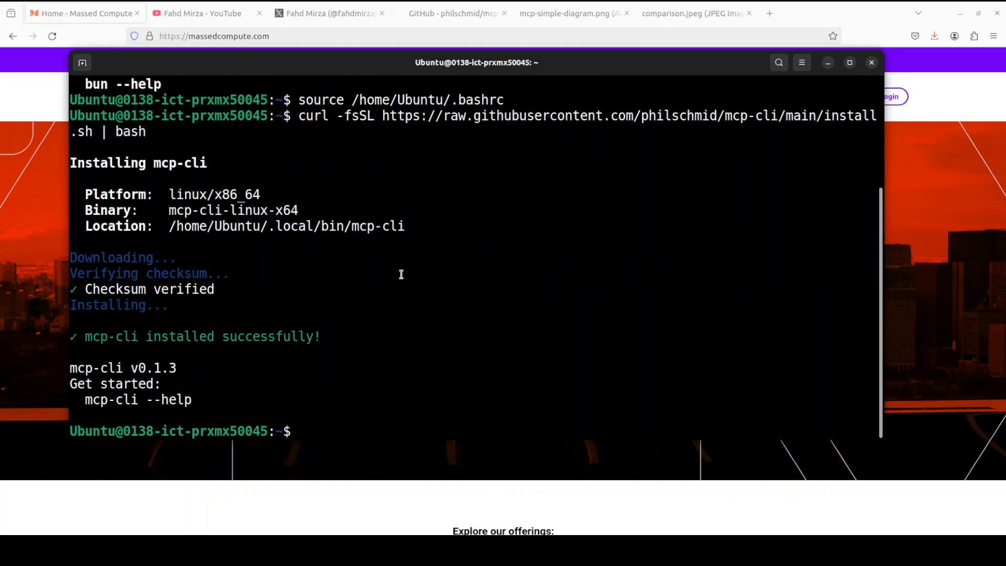
type("clear")
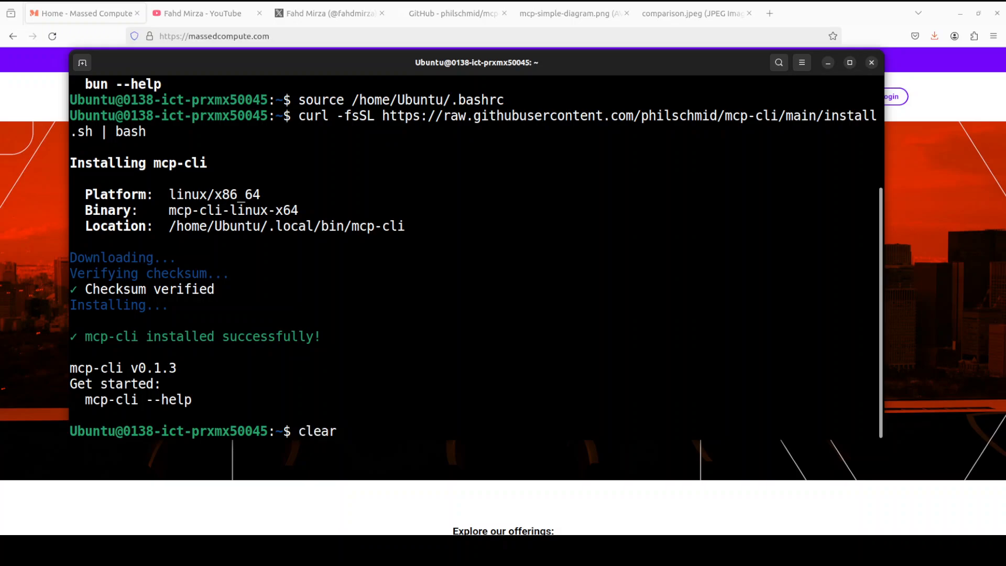
key("Return")
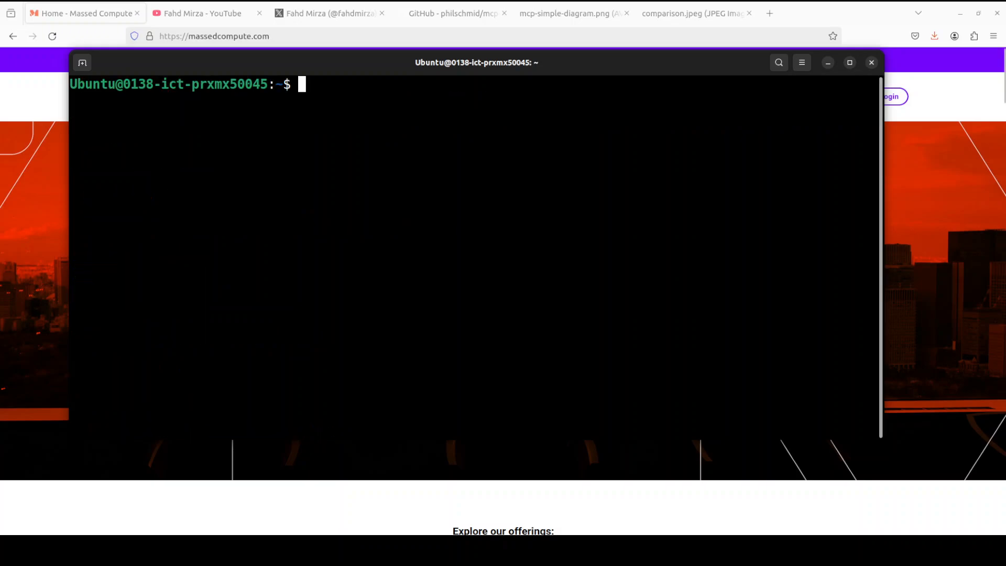
Show mcp-cli --help usage, options and config locations, then check the version with mcp-cli -v.
type("mcp-cli --help")
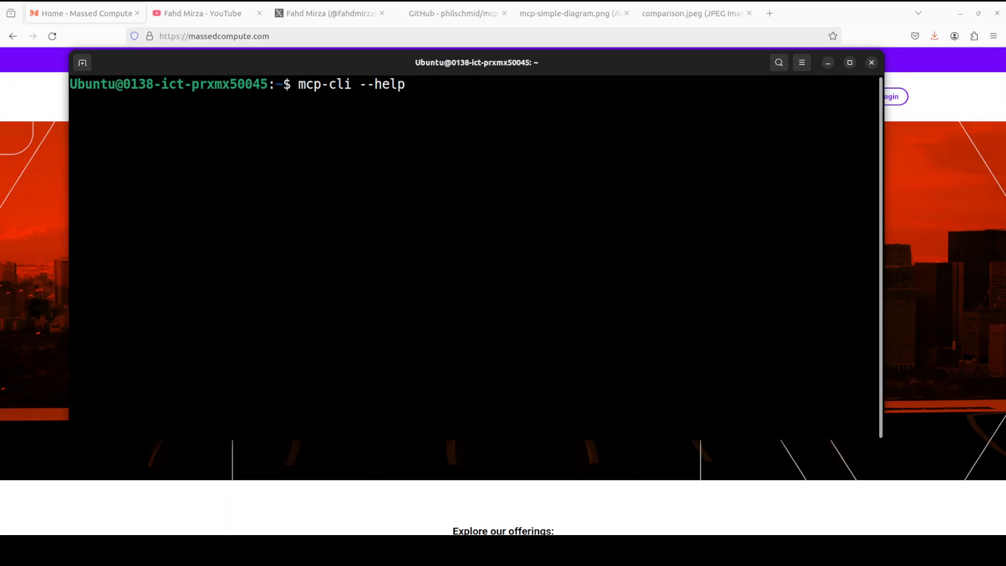
key("Return")
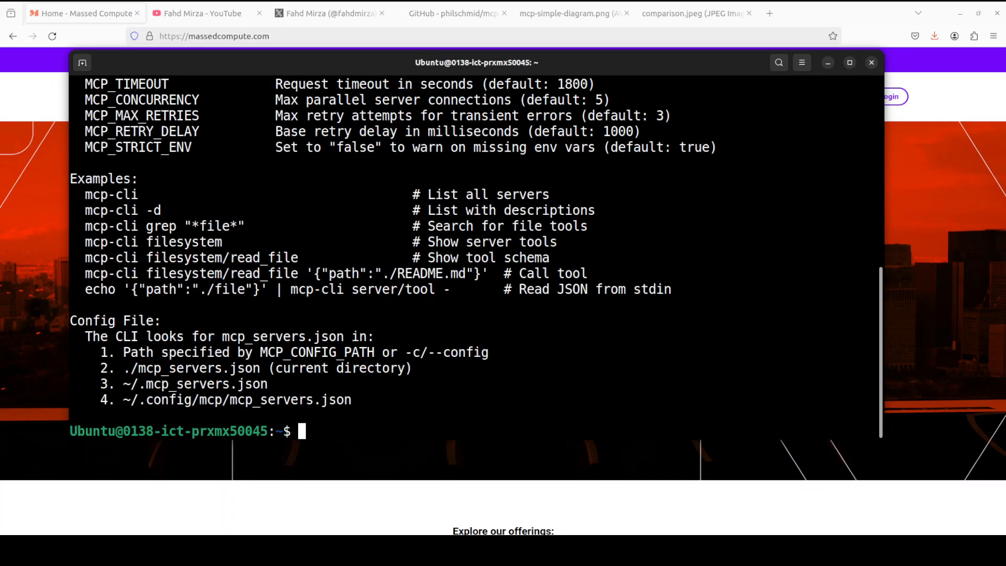
scroll("up", 3)
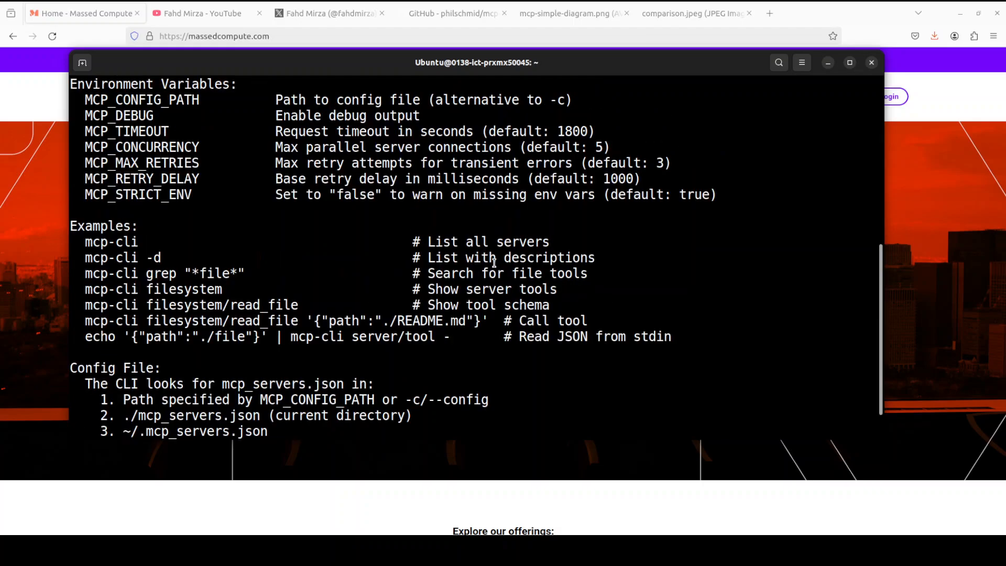
scroll("up", 3)
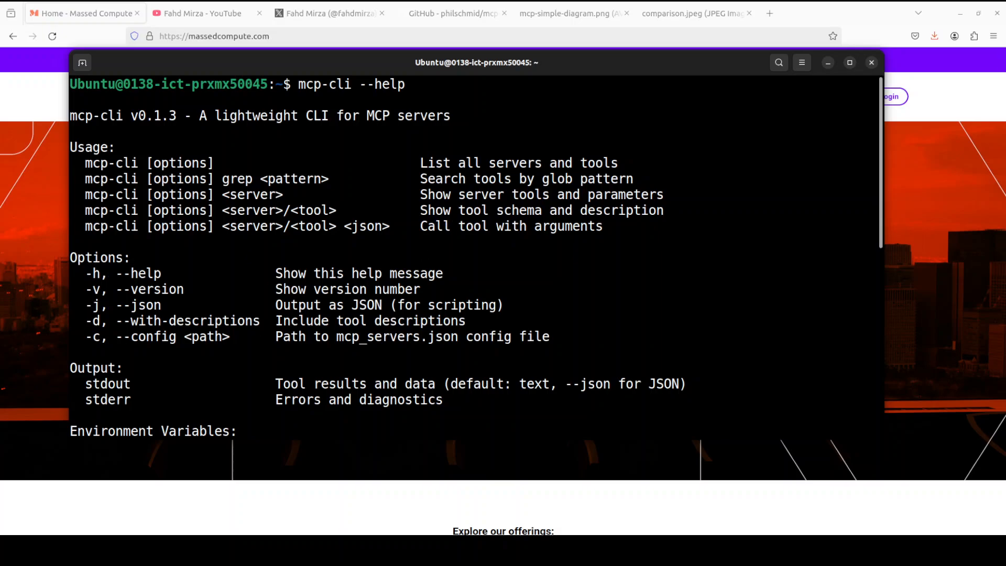
mouse_move(356, 238)
type("mcp-cli -v")
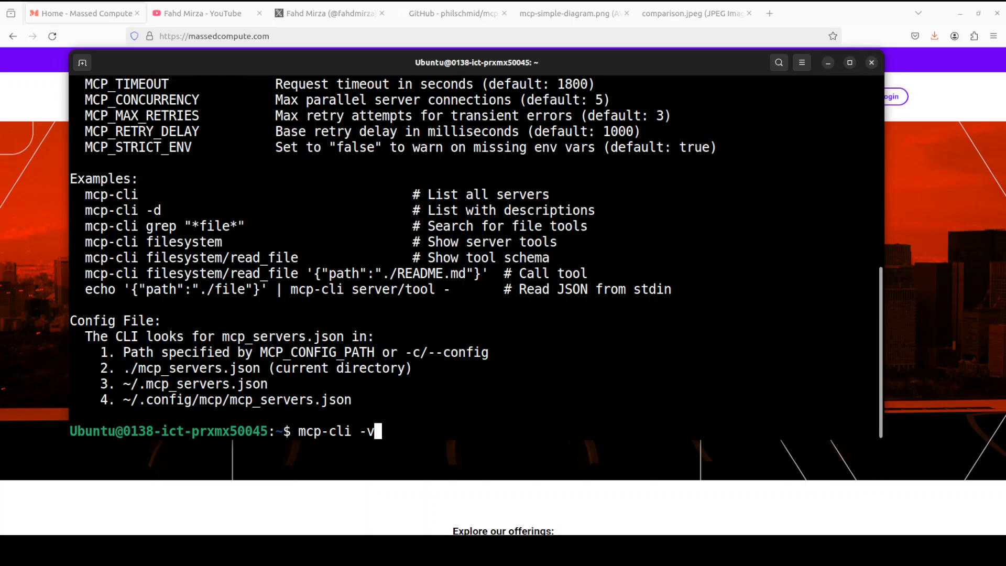
key("Return")
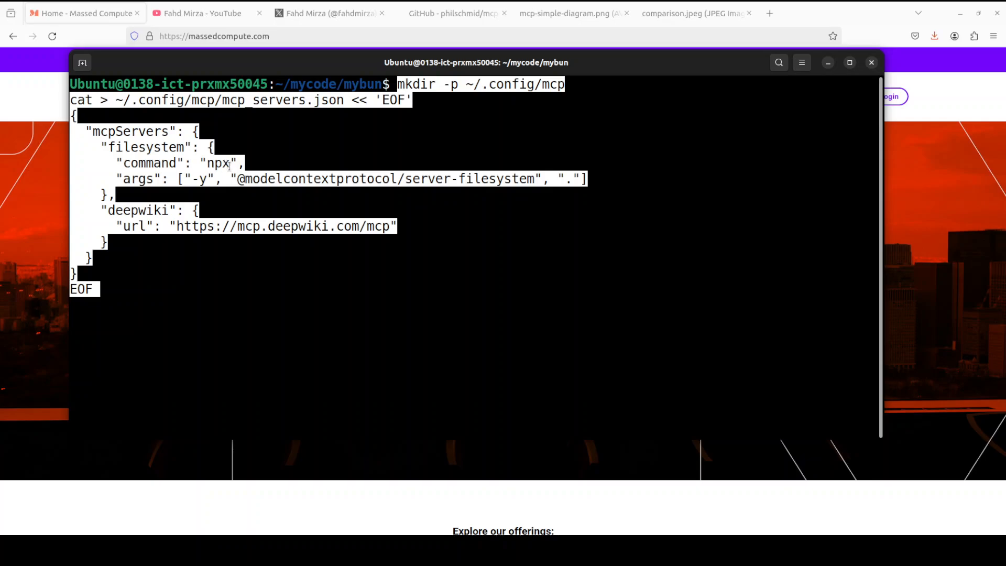
mouse_move(199, 234)
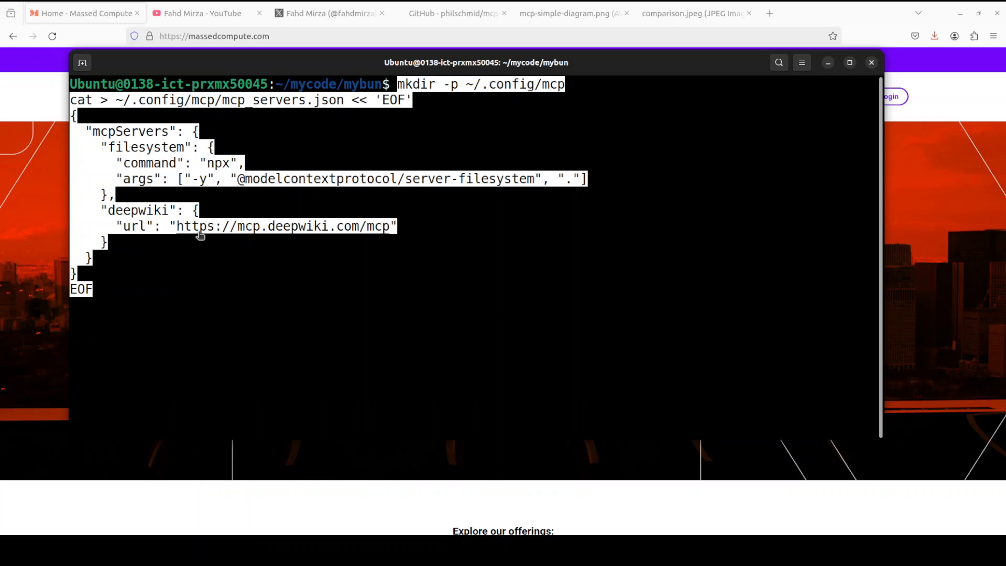
Run the heredoc writing ~/.config/mcp/mcp_servers.json with filesystem and deepwiki servers.
key("Return")
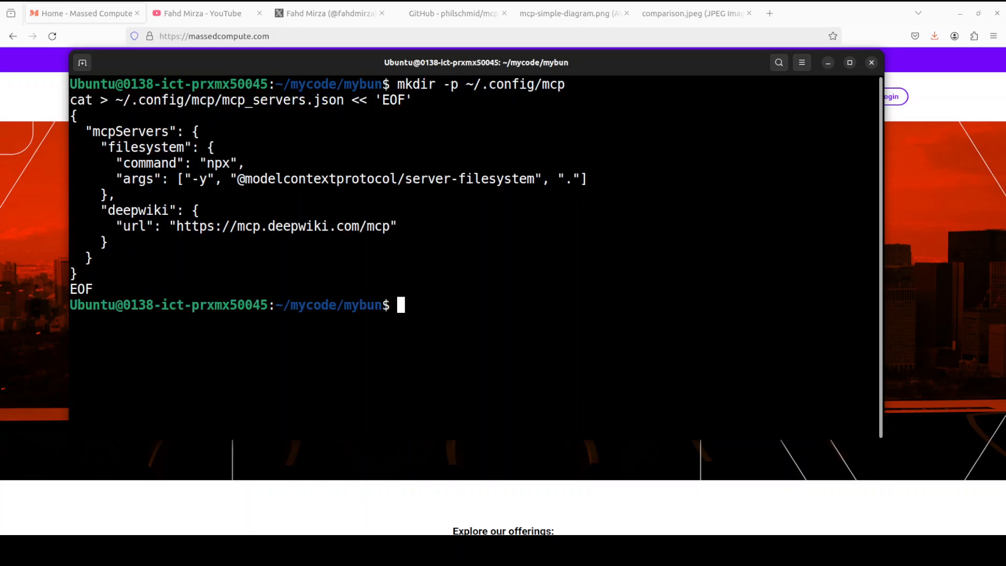
mouse_move(471, 307)
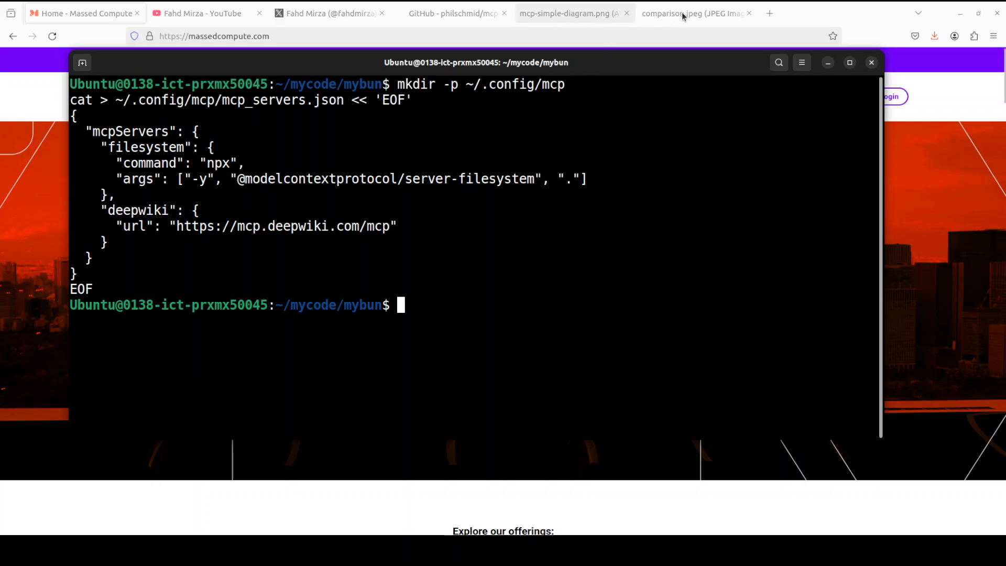
Switch through the comparison diagram to the mcp-simple-diagram.png MCP overview image.
left_click(692, 12)
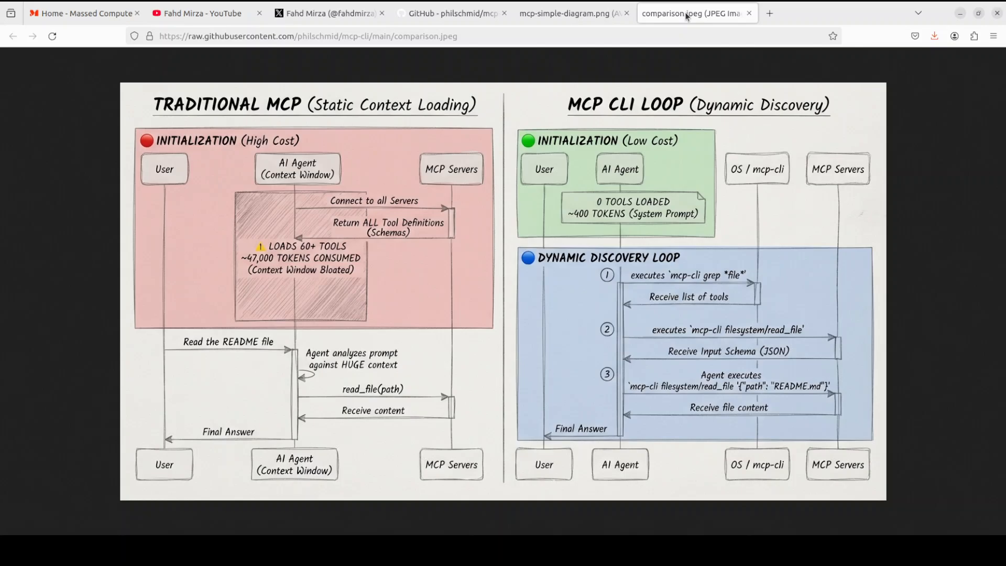
left_click(564, 13)
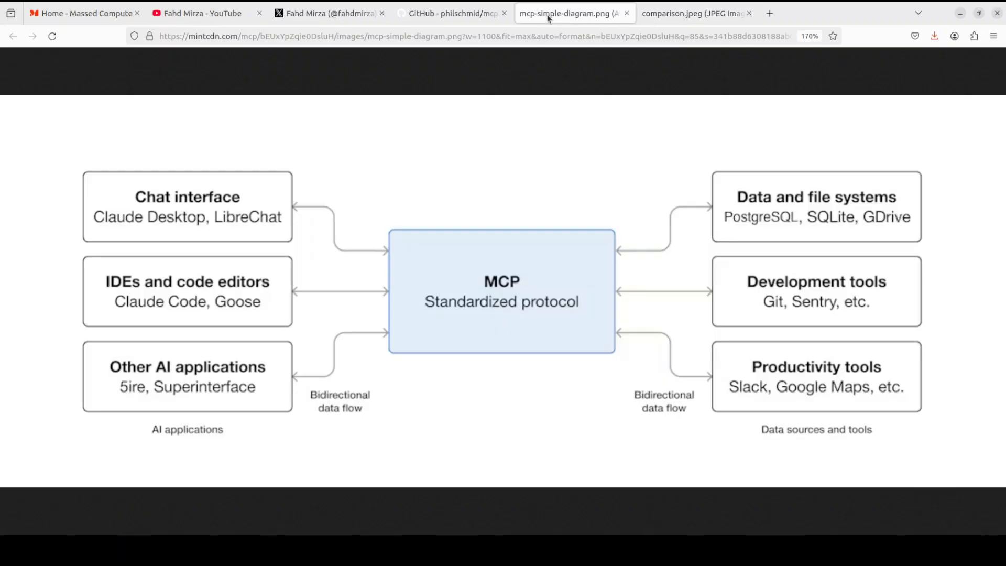
mouse_move(565, 12)
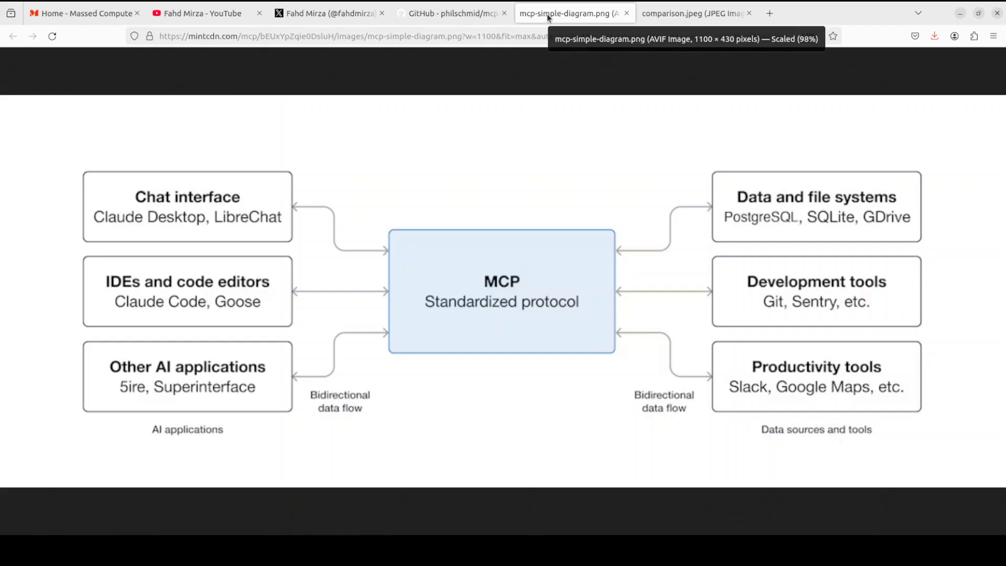
left_click(510, 346)
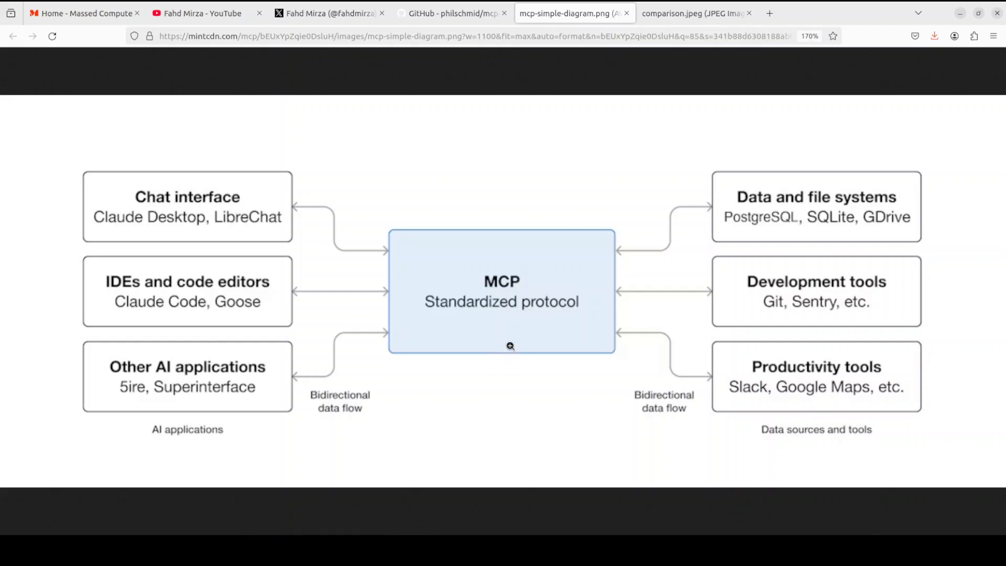
mouse_move(515, 349)
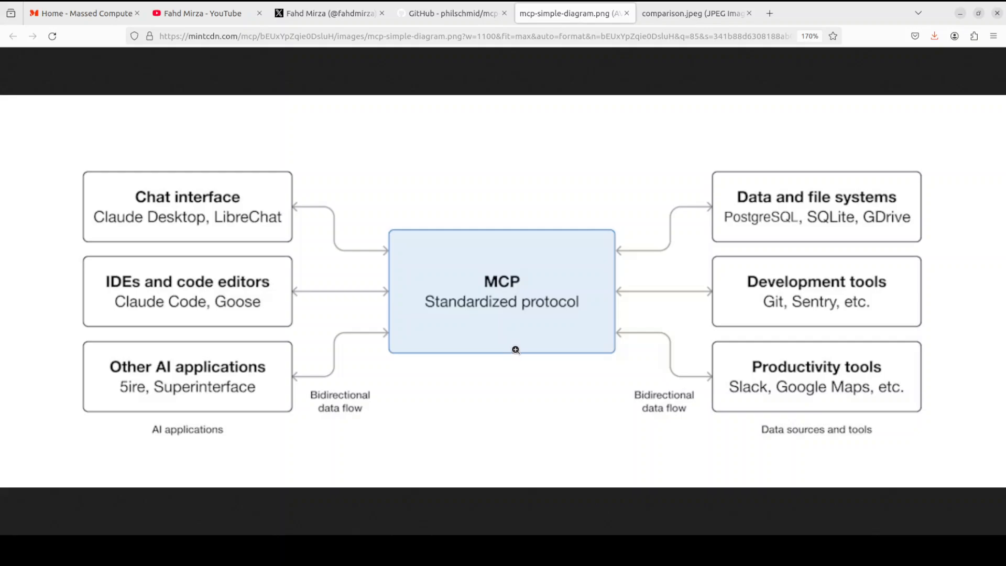
Return to the comparison.jpeg tab showing Traditional MCP versus the MCP CLI Loop.
left_click(692, 12)
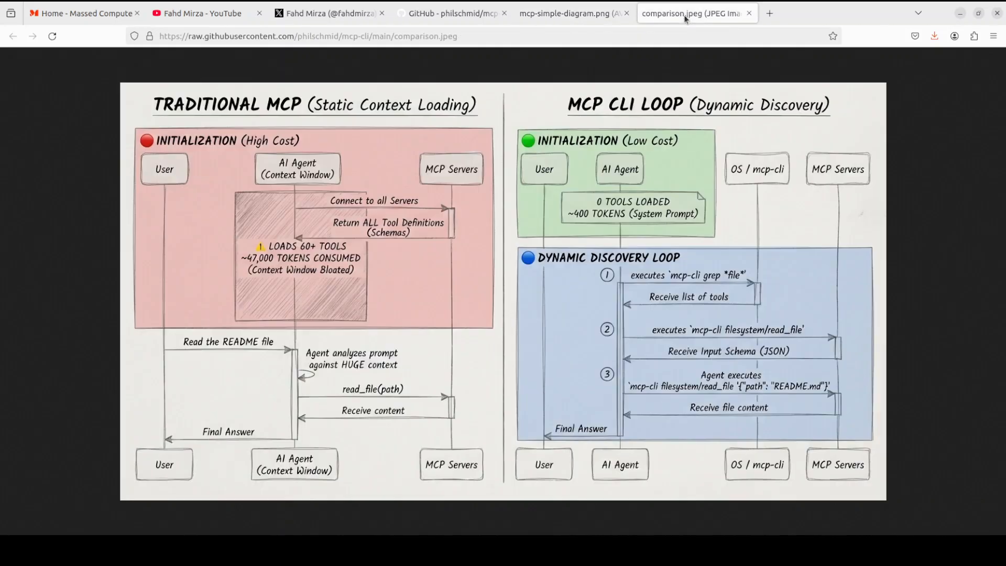
mouse_move(460, 170)
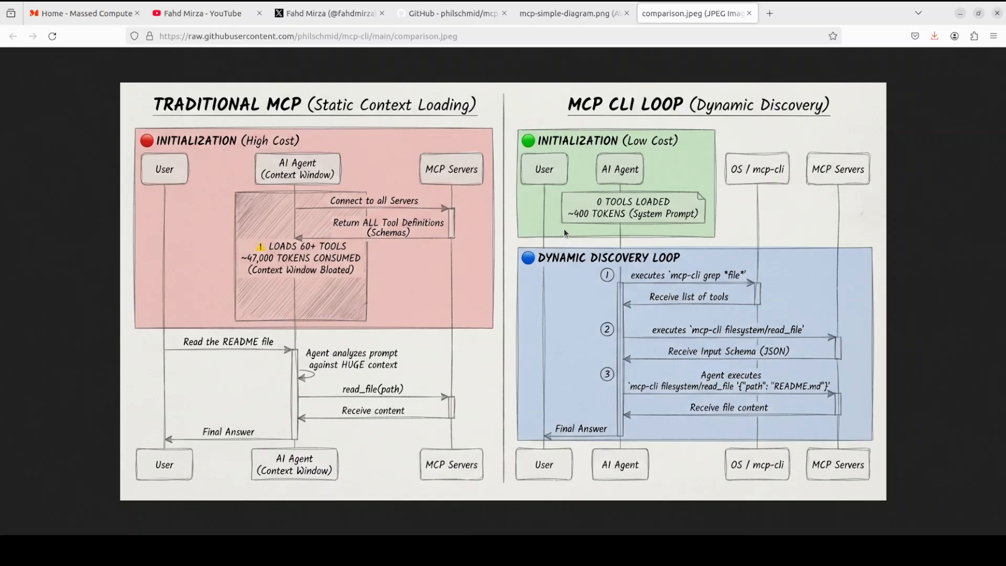
mouse_move(899, 145)
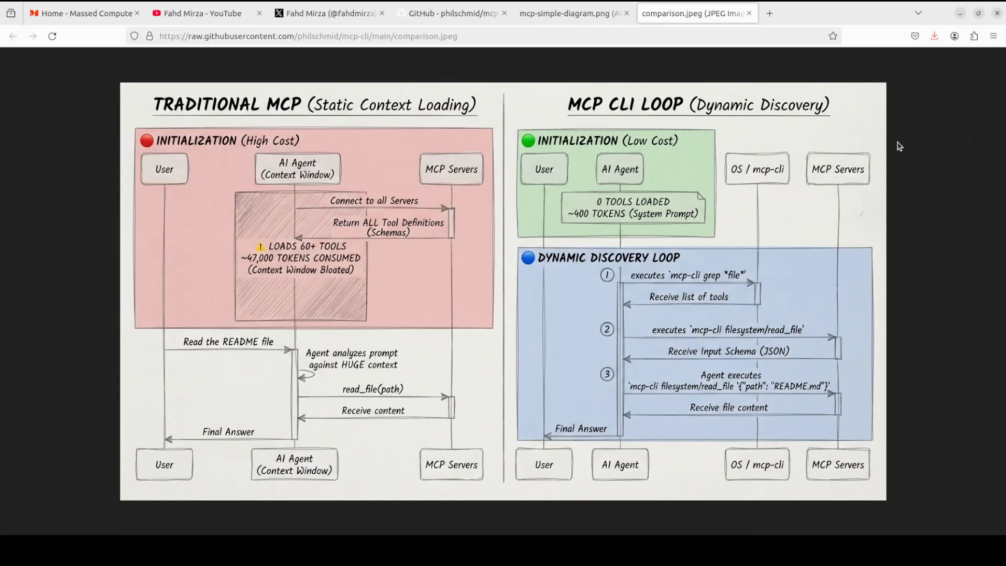
mouse_move(591, 66)
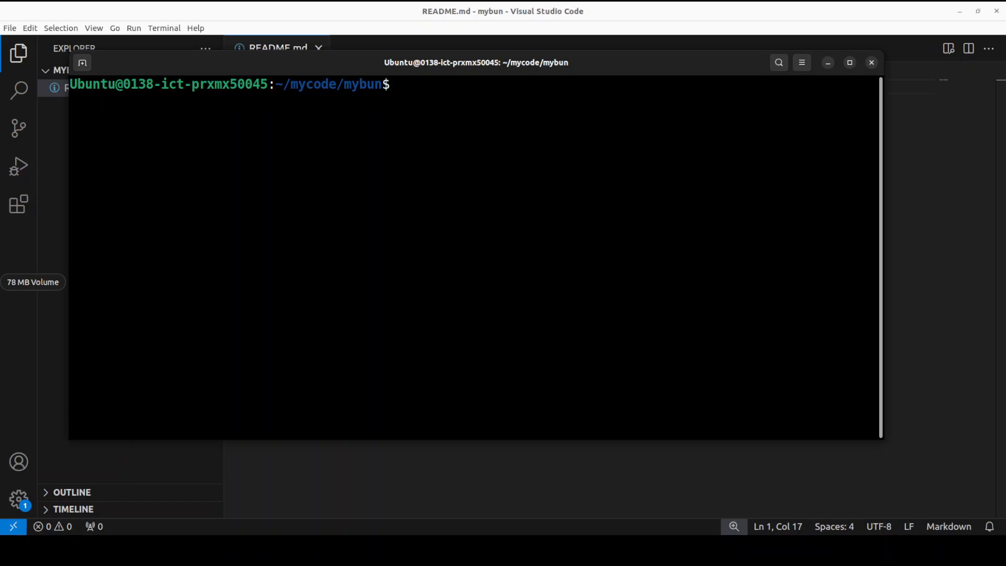
Run mcp-cli to list the deepwiki and filesystem tool names.
type("mc")
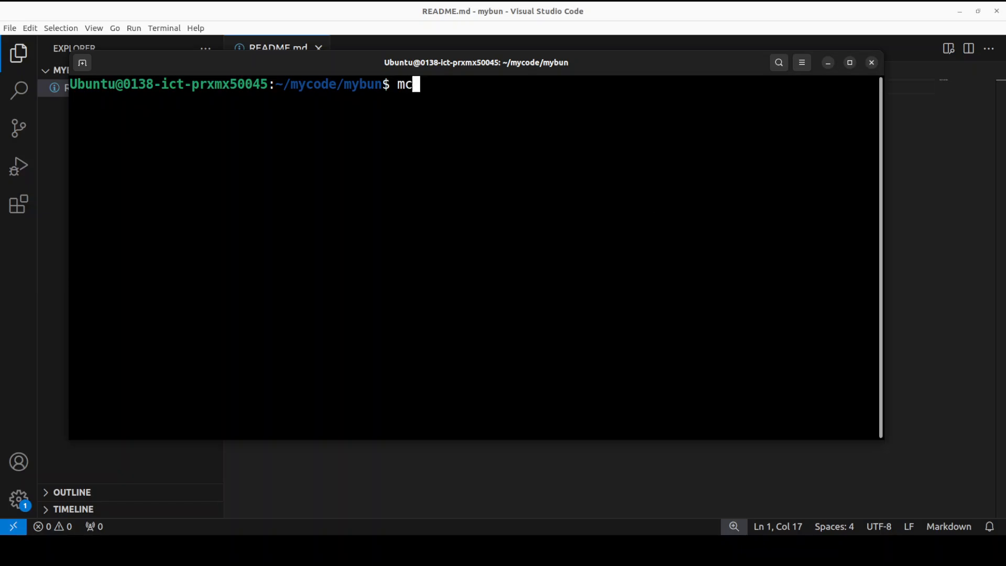
type("p-cli")
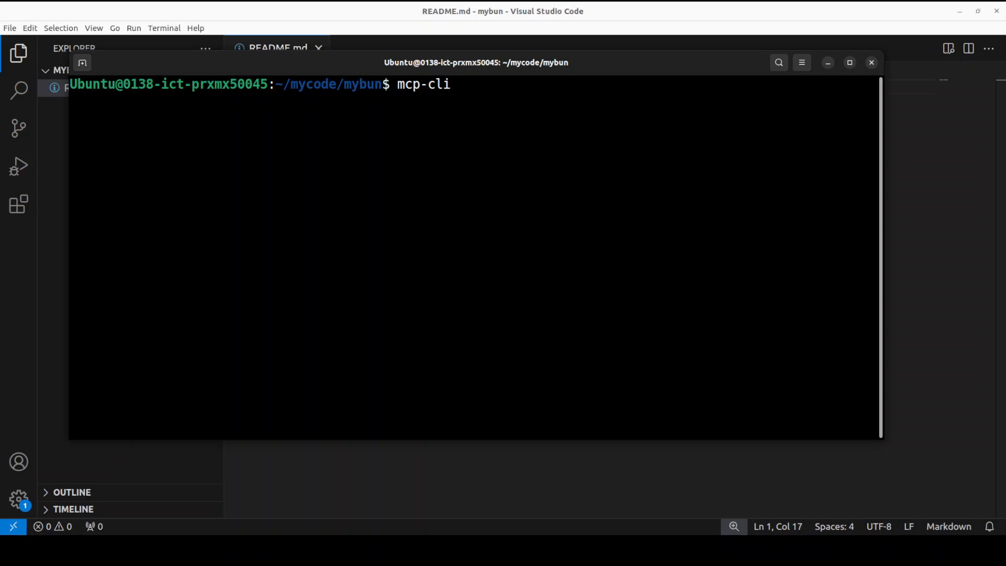
key("Return")
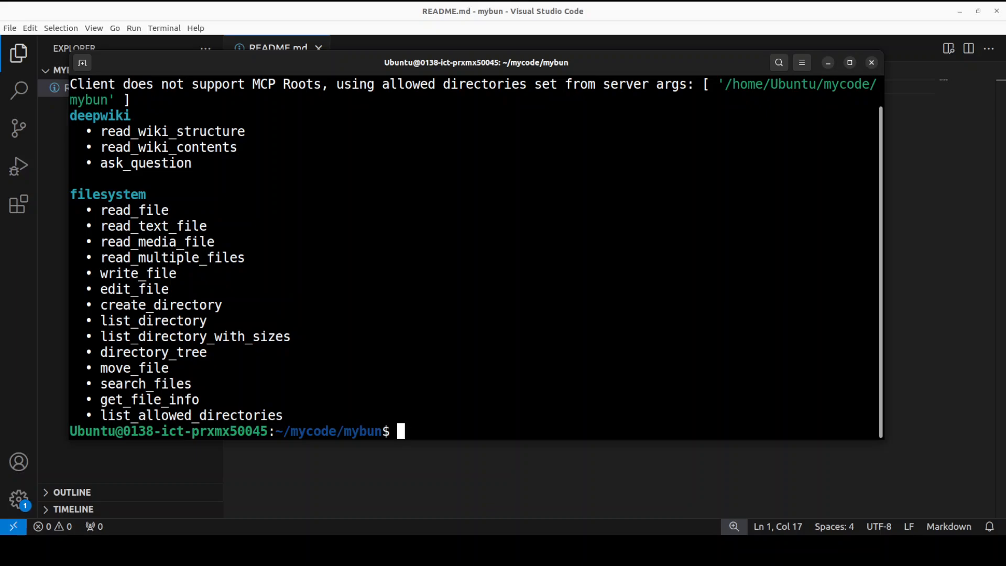
Run mcp-cli -d to list every tool with its full description and scroll through them.
type("mc")
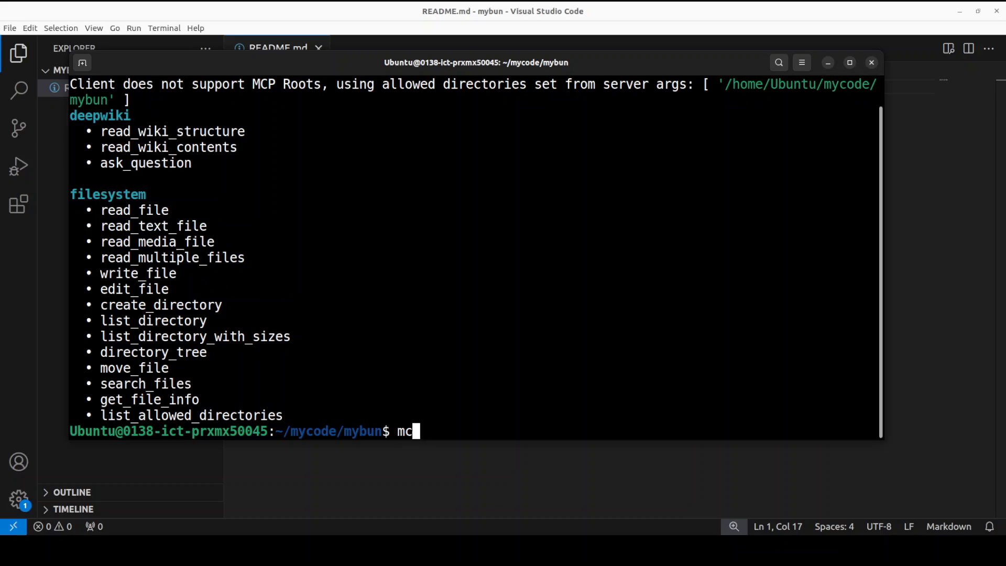
type("p-cli")
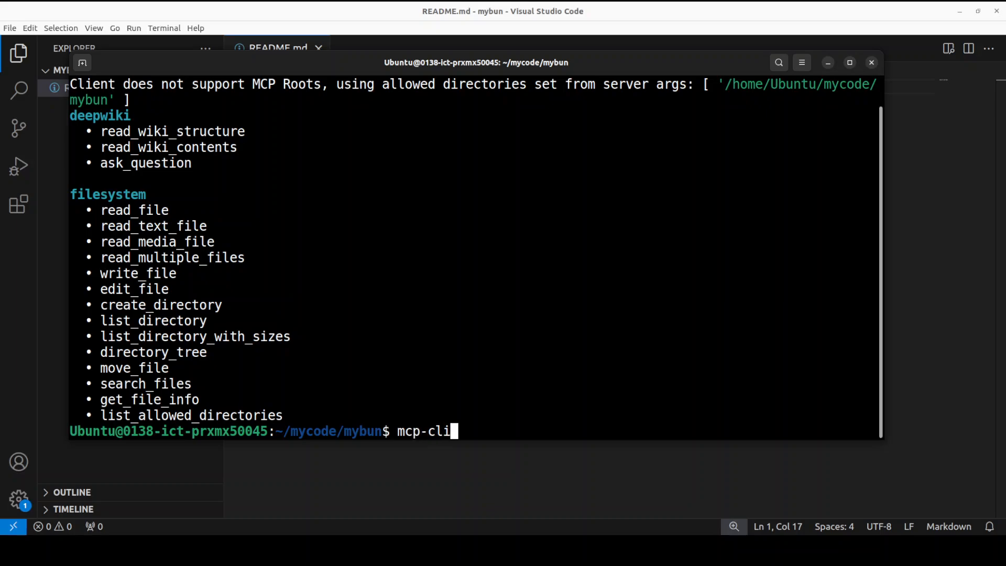
type("-d")
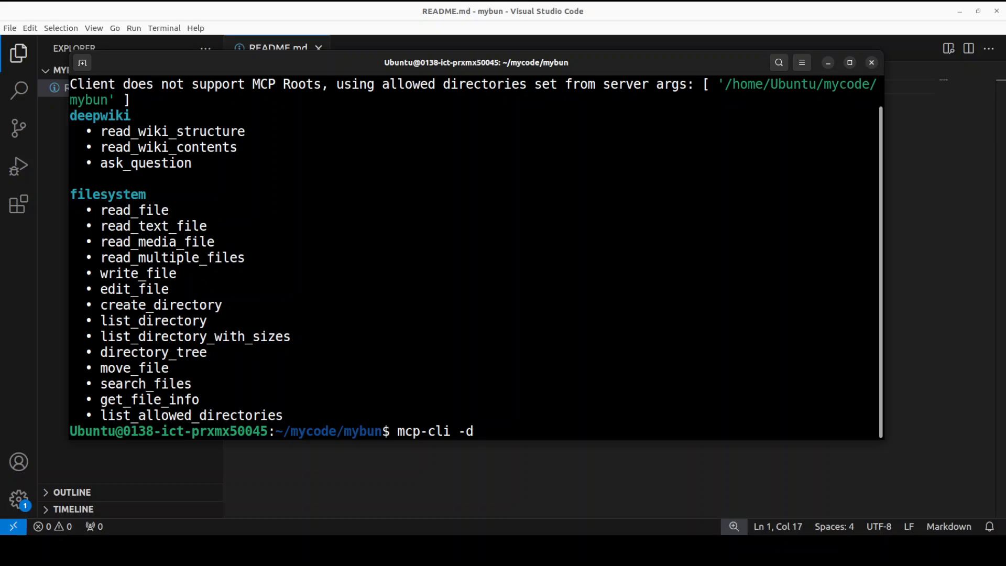
scroll("up", 3)
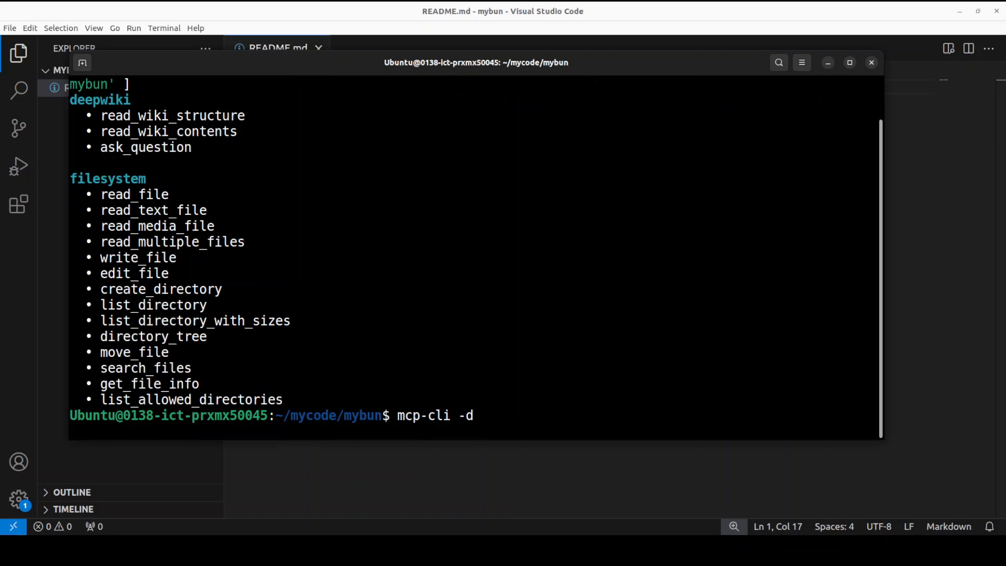
key("Return")
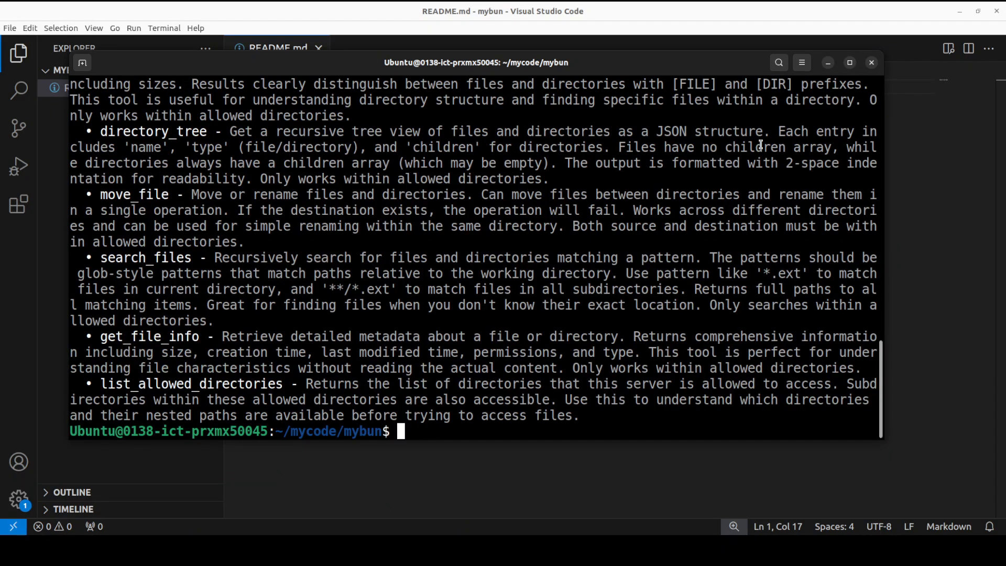
scroll("up", 3)
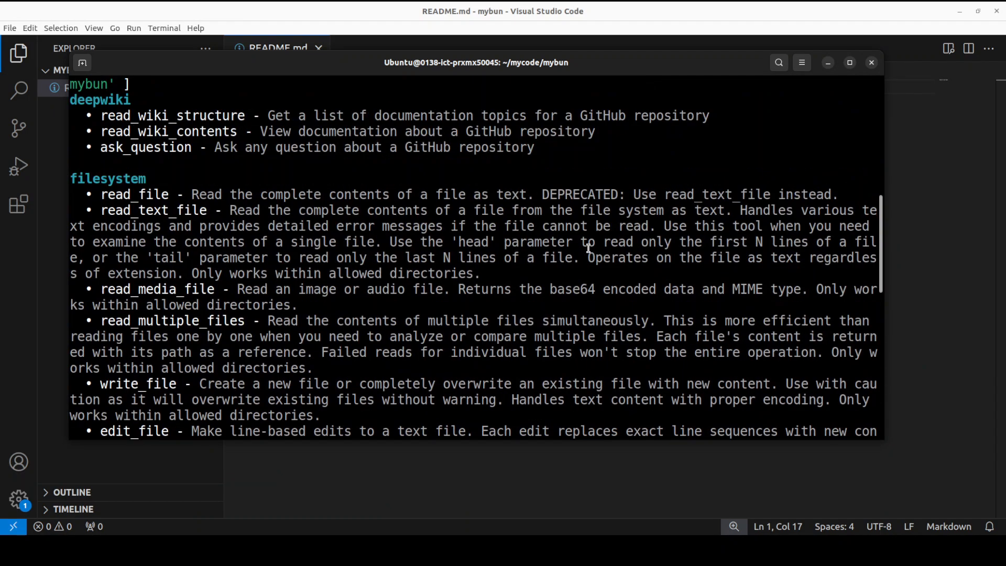
scroll("up", 3)
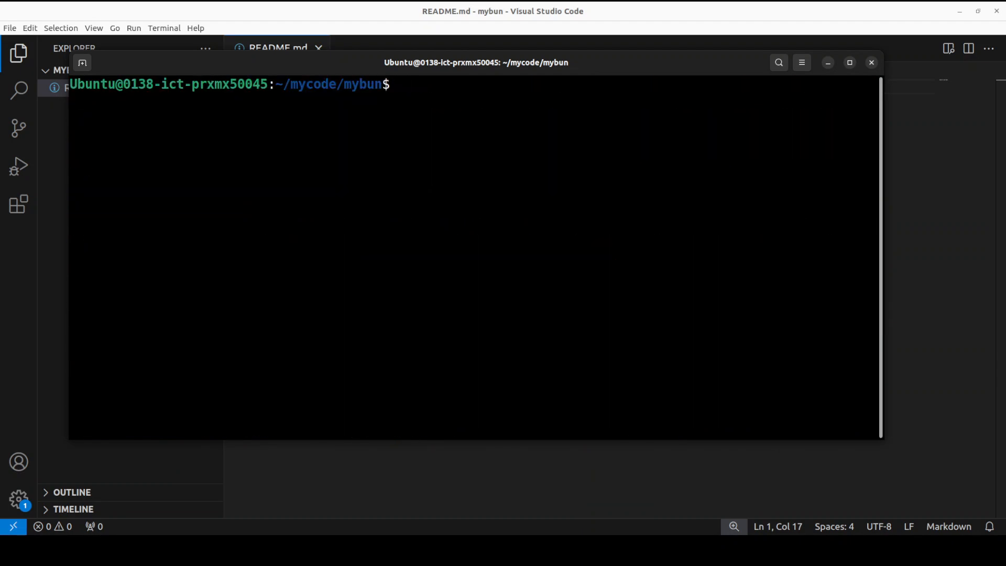
Run mcp-cli grep "*file*" to get the twelve file-related filesystem tools, then start clearing the screen.
type("mcp-")
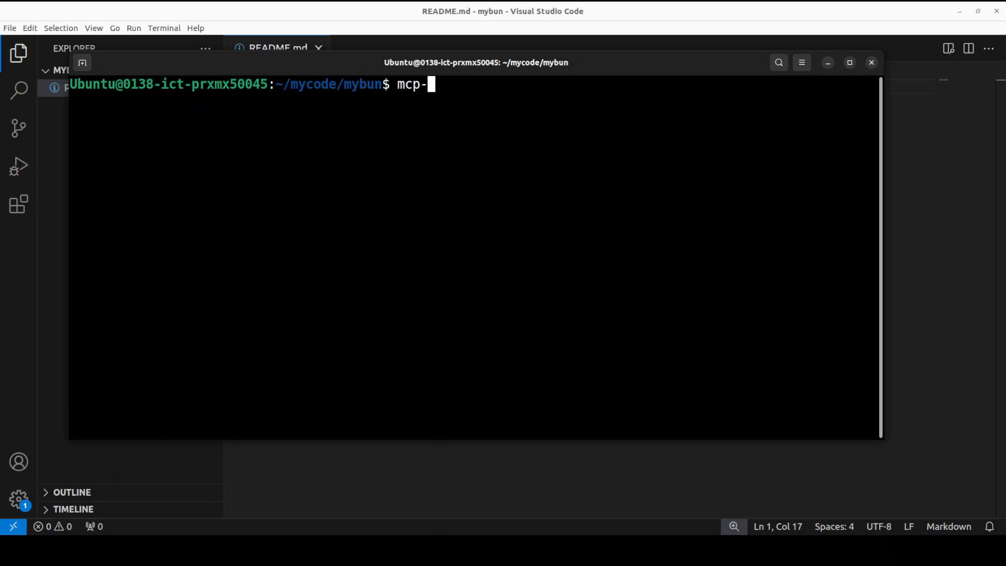
type("cli")
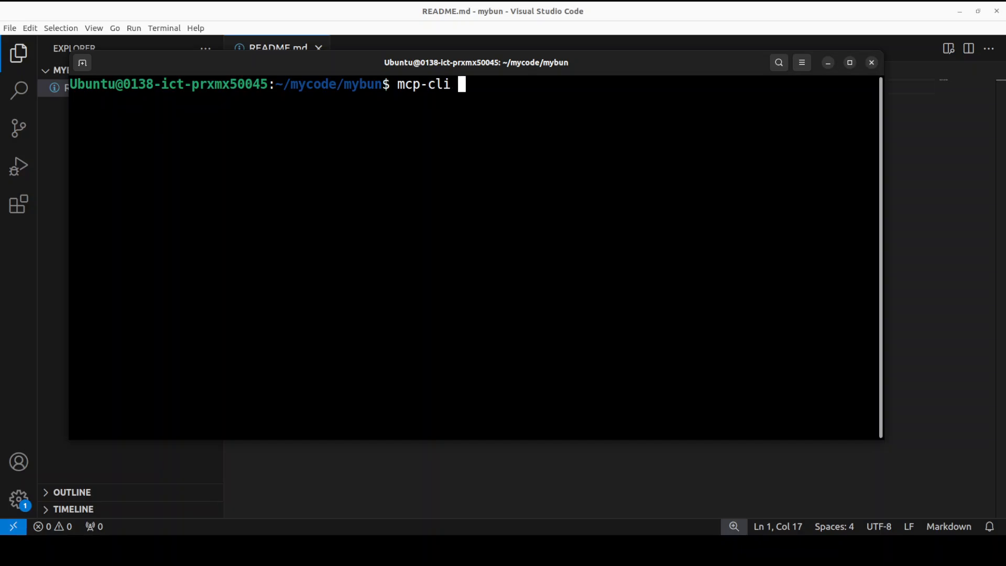
type("grep")
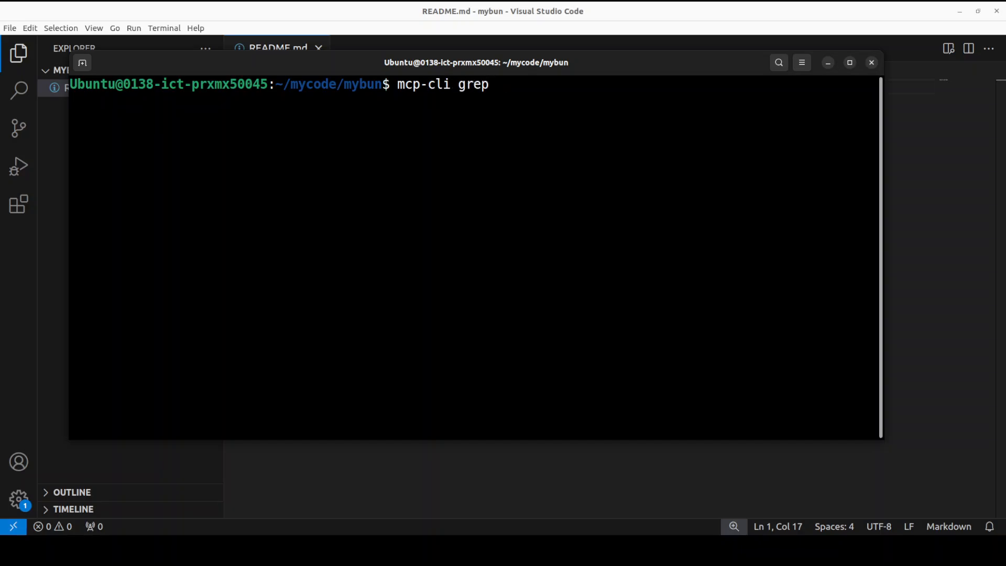
type("\"")
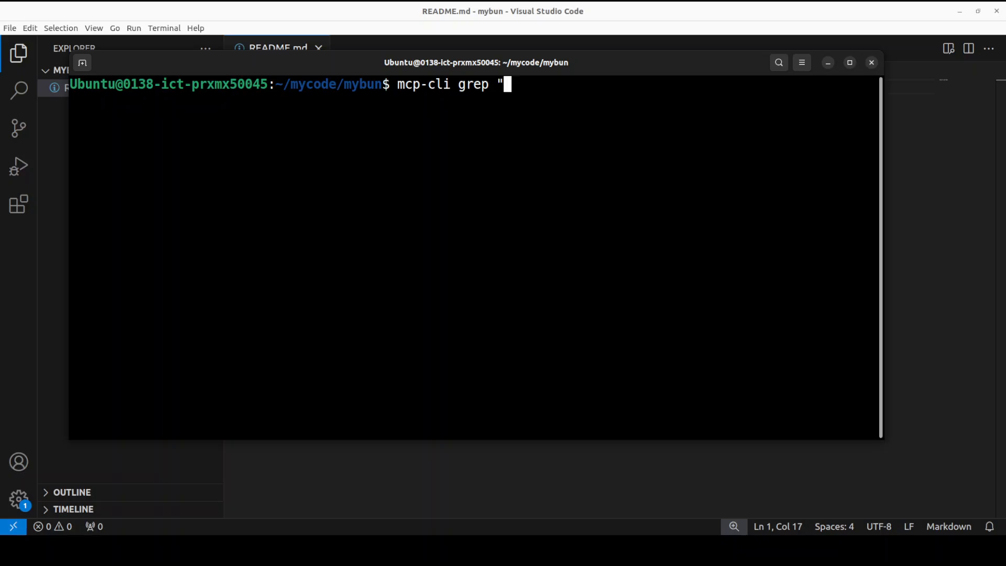
type("*")
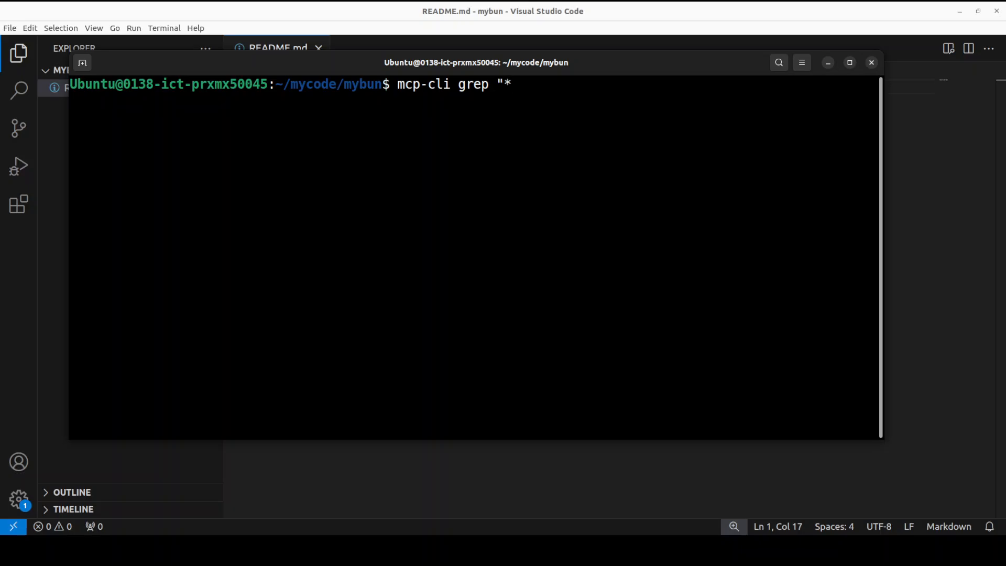
type("file")
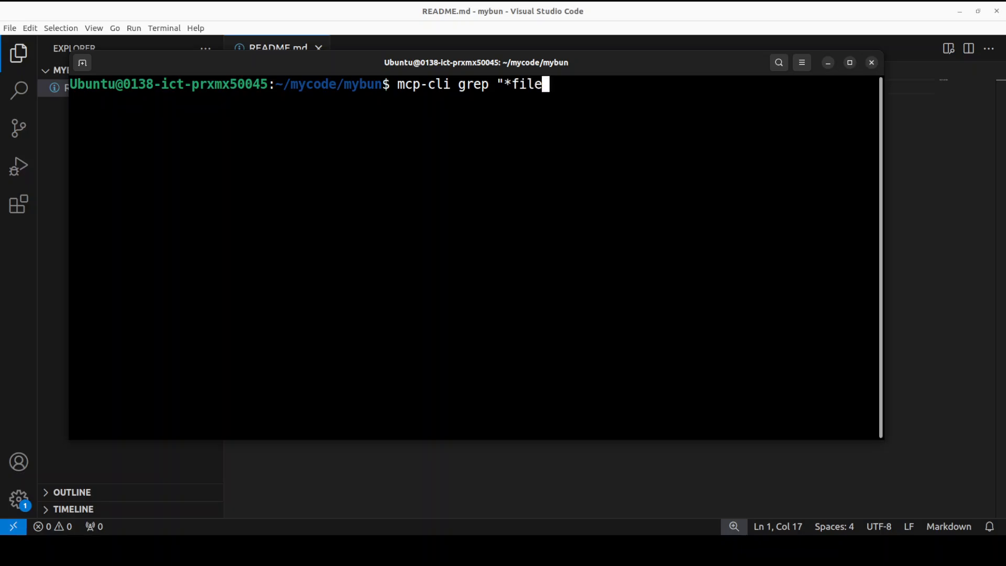
type(":\"")
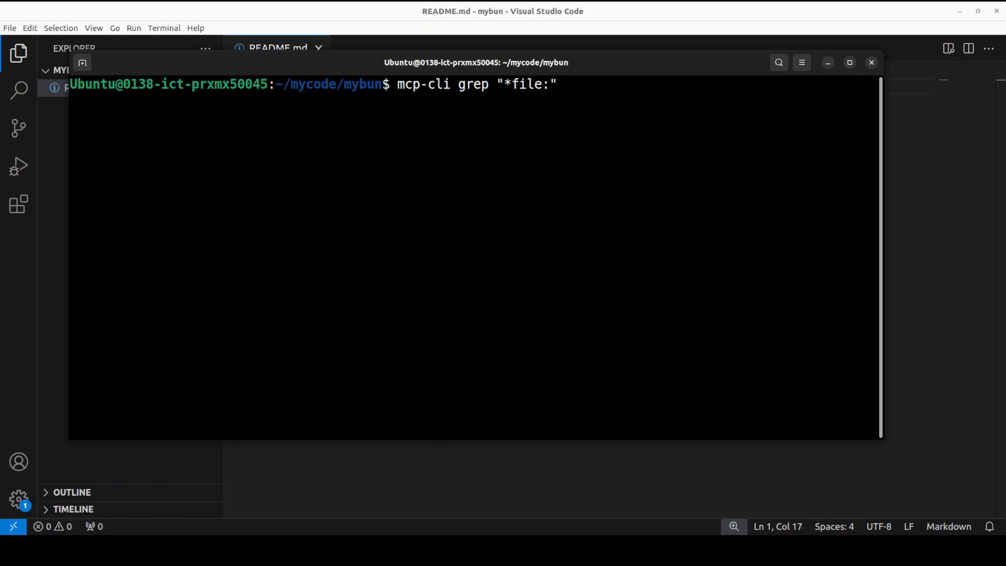
type("*")
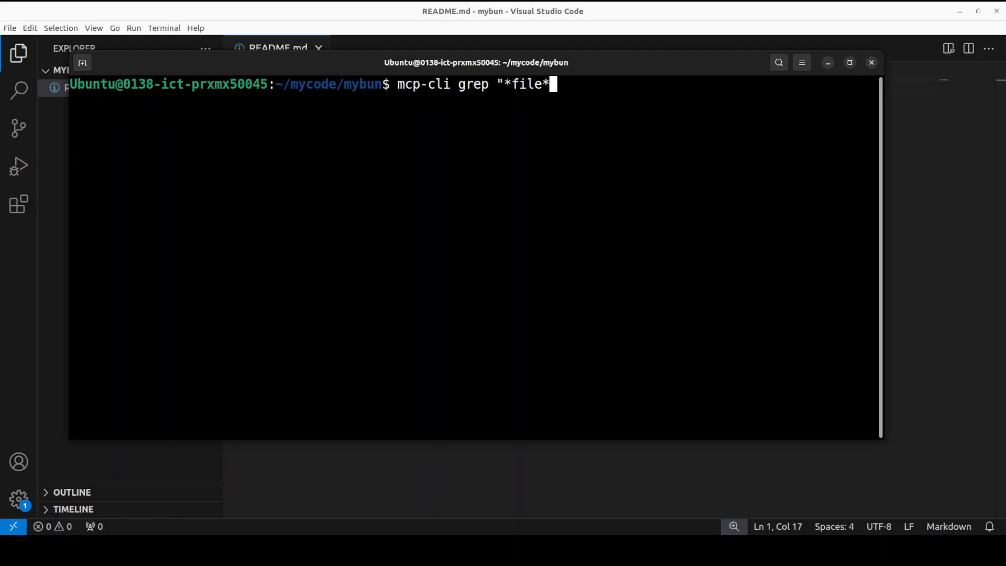
type("\"")
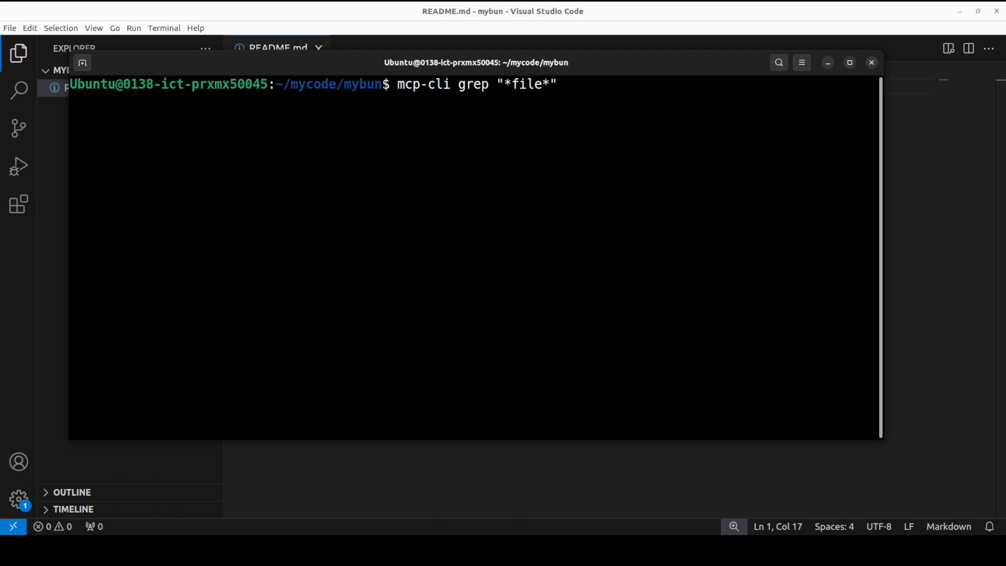
key("Return")
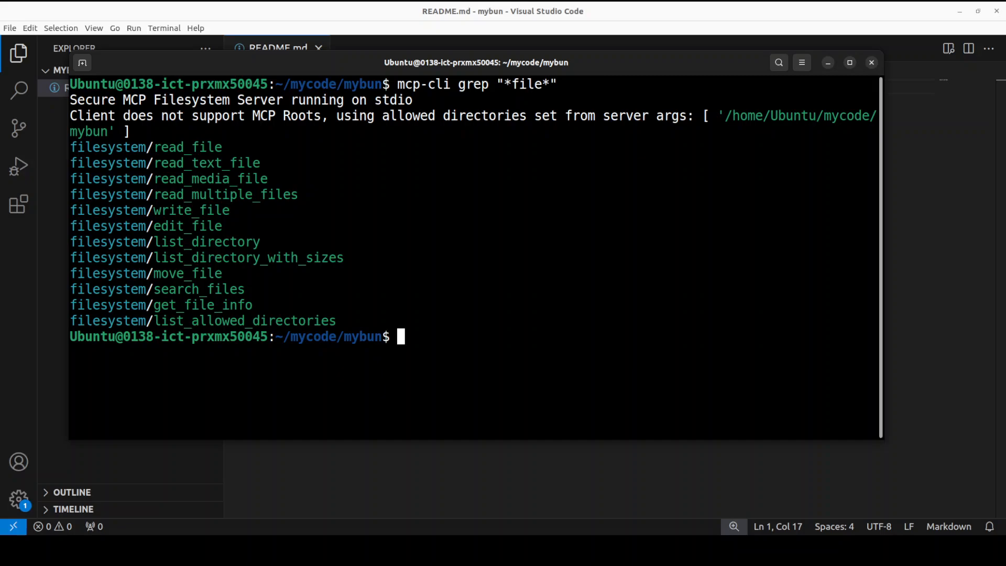
type("cle")
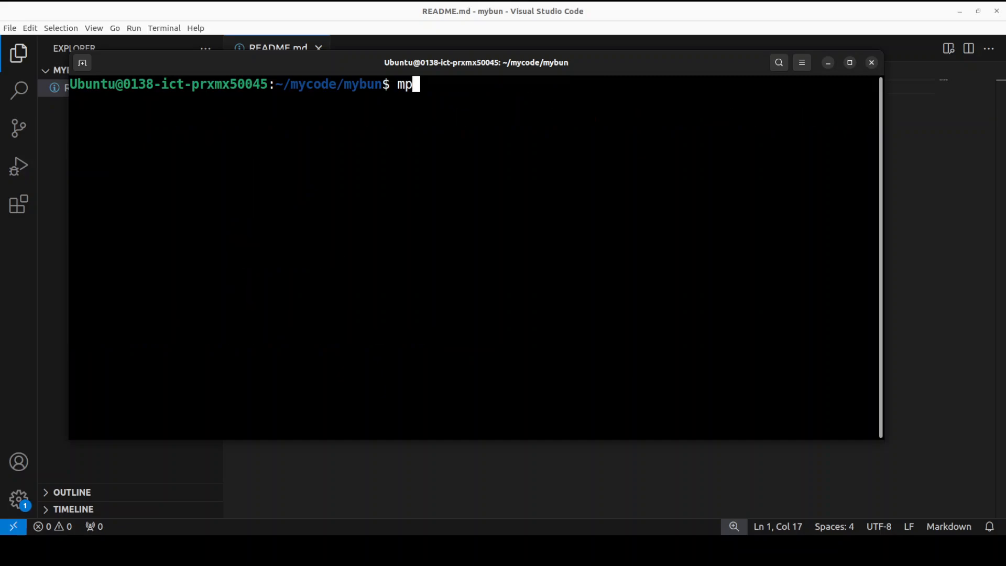
Run mcp-cli filesystem to print every filesystem tool with its parameters and scroll through the list.
type("cp-cli")
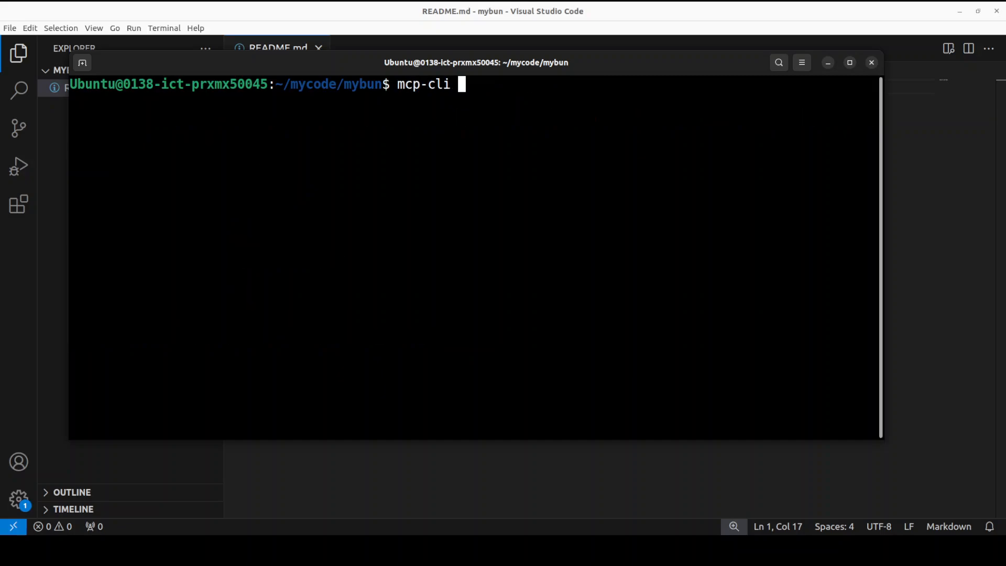
type("filesystem")
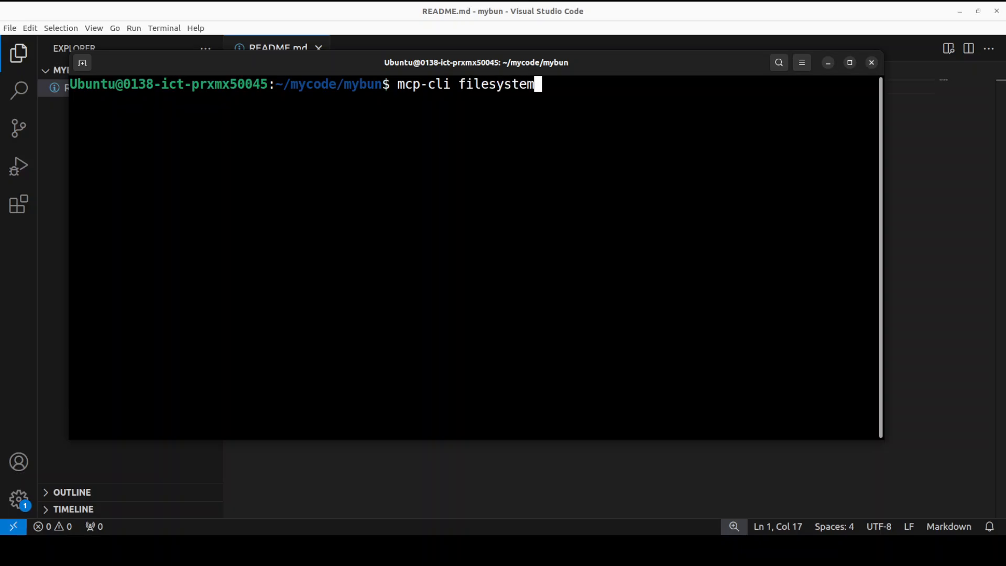
key("Return")
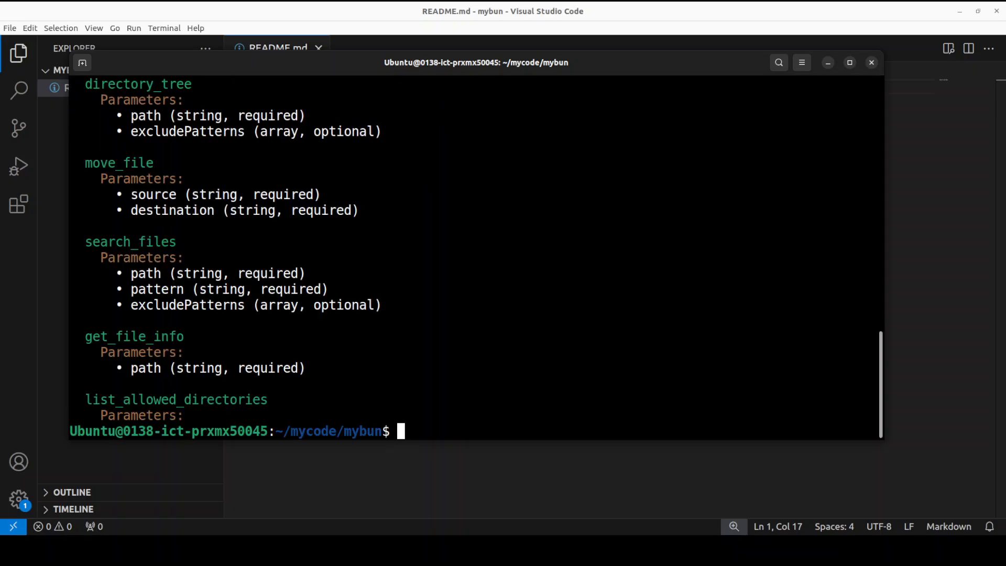
scroll("up", 3)
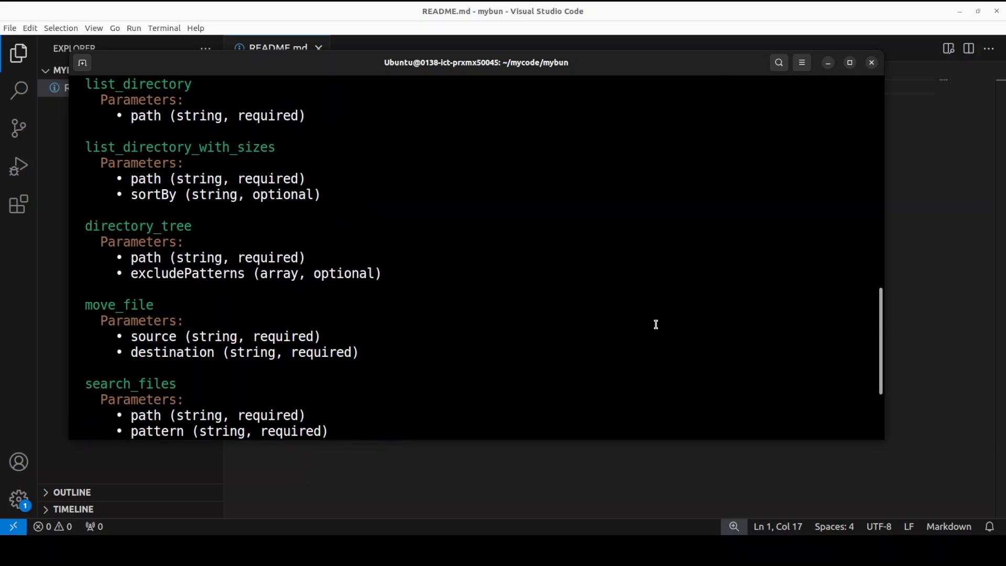
scroll("up", 3)
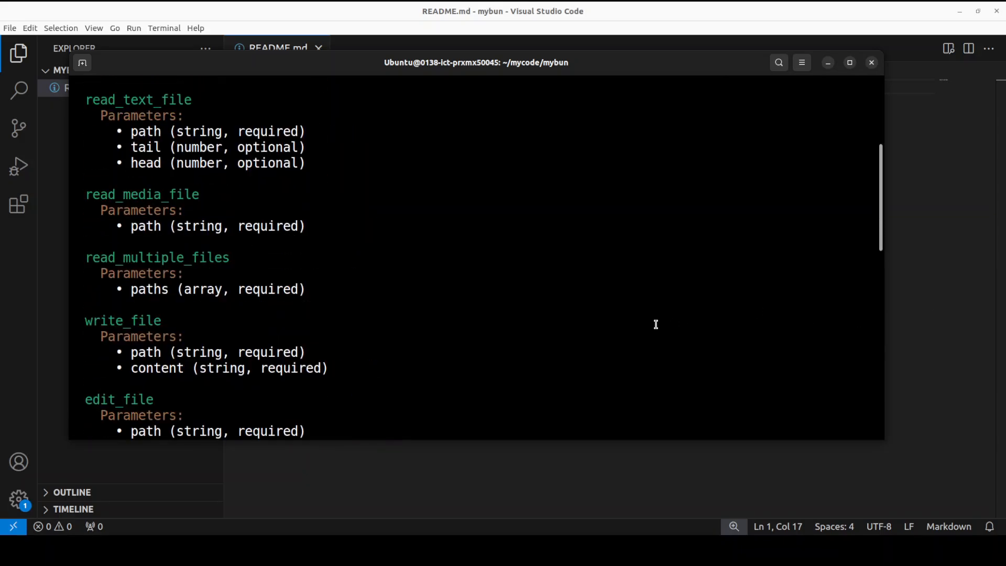
scroll("down", 3)
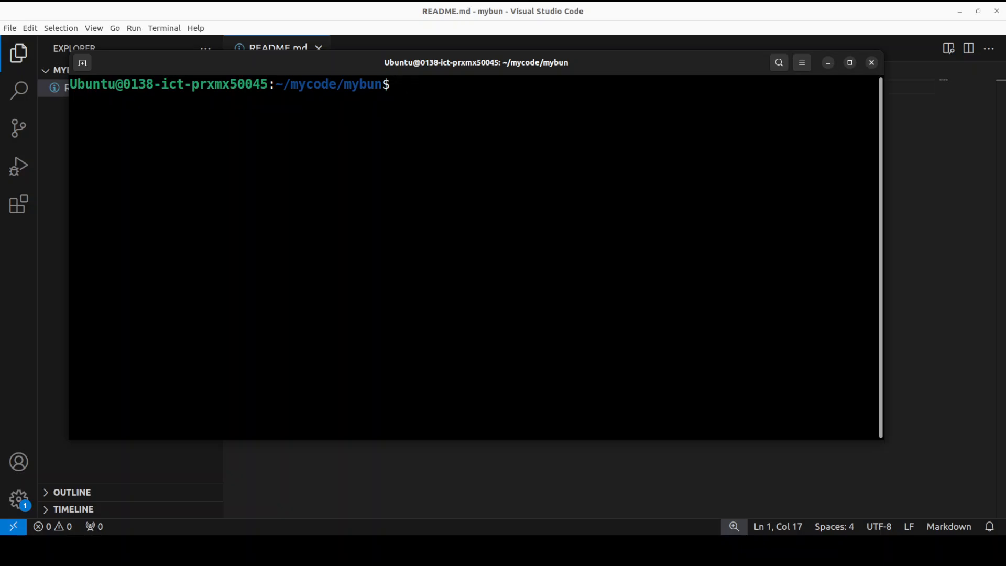
Run mcp-cli filesystem/read_file to show its input schema with path, tail and head properties.
type("mcp-")
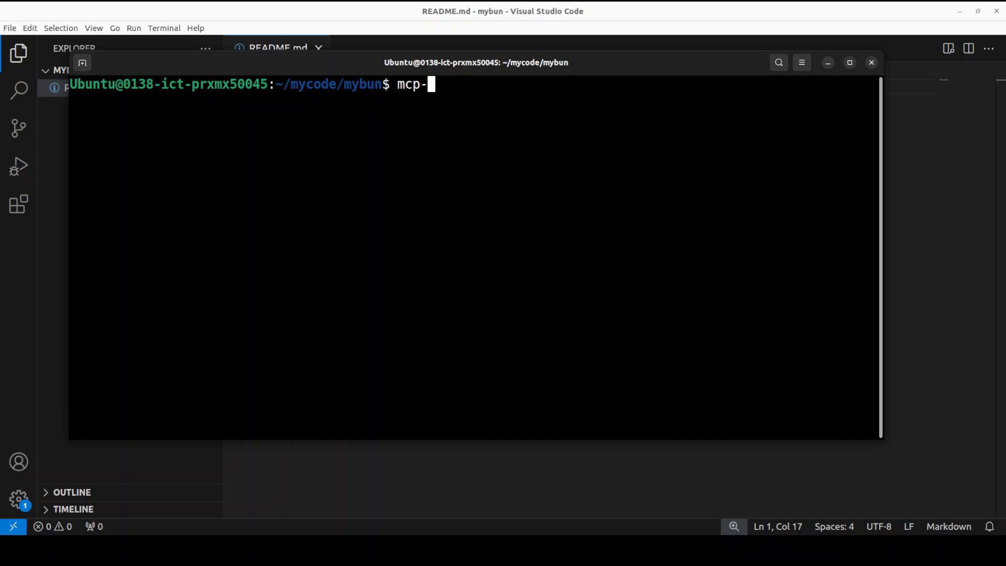
type("cli fil")
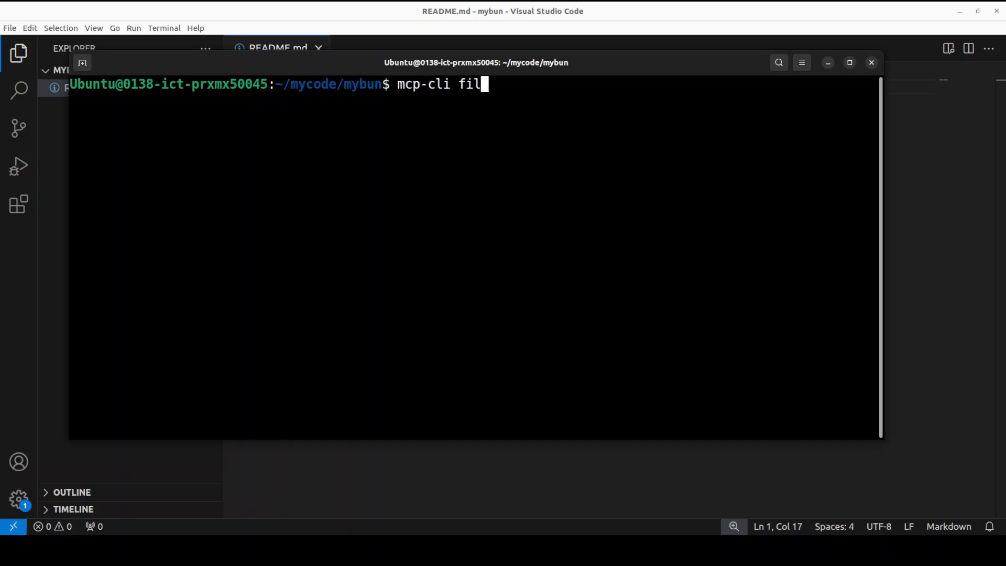
type("esystem/")
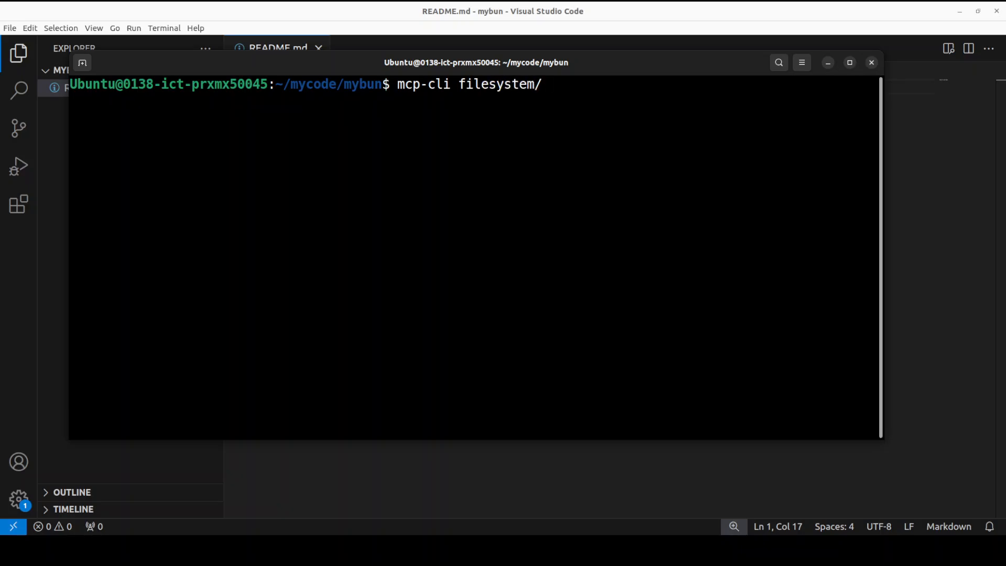
type("read_file")
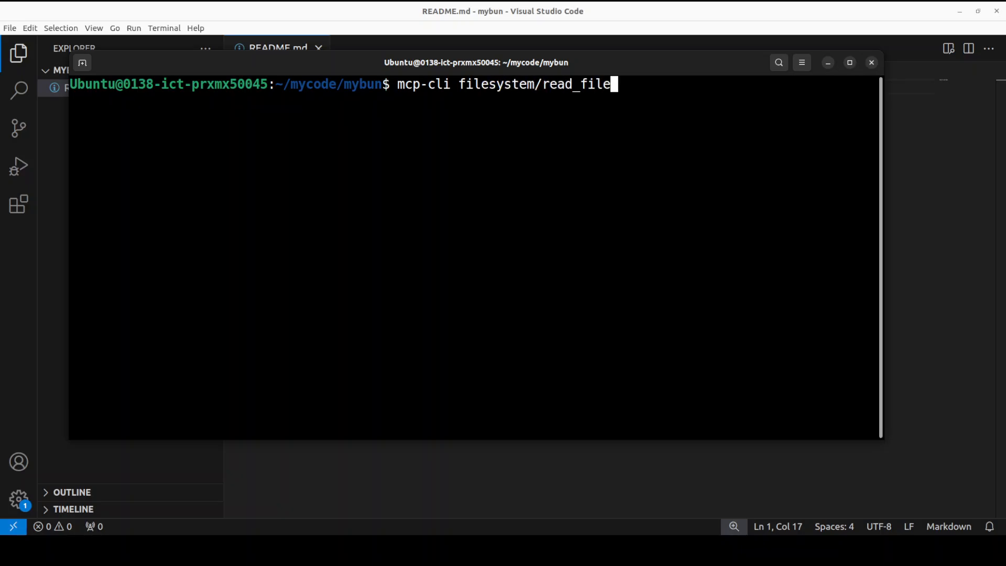
key("Return")
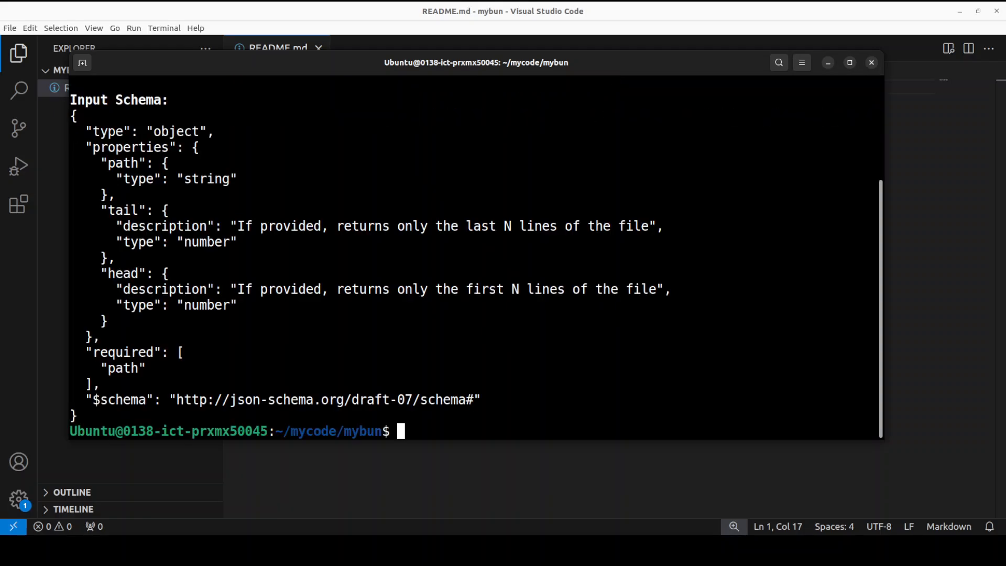
mouse_move(501, 300)
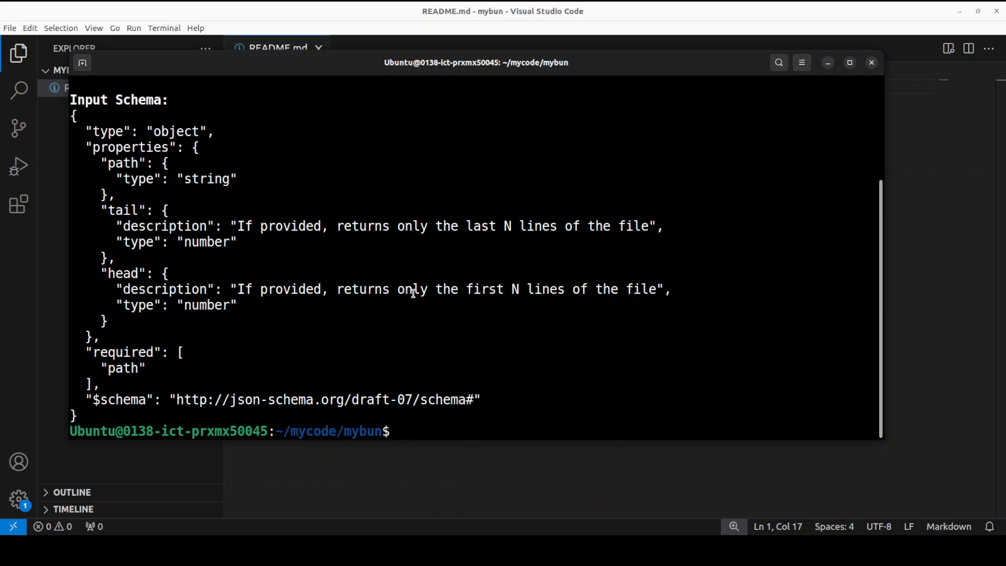
scroll("up", 3)
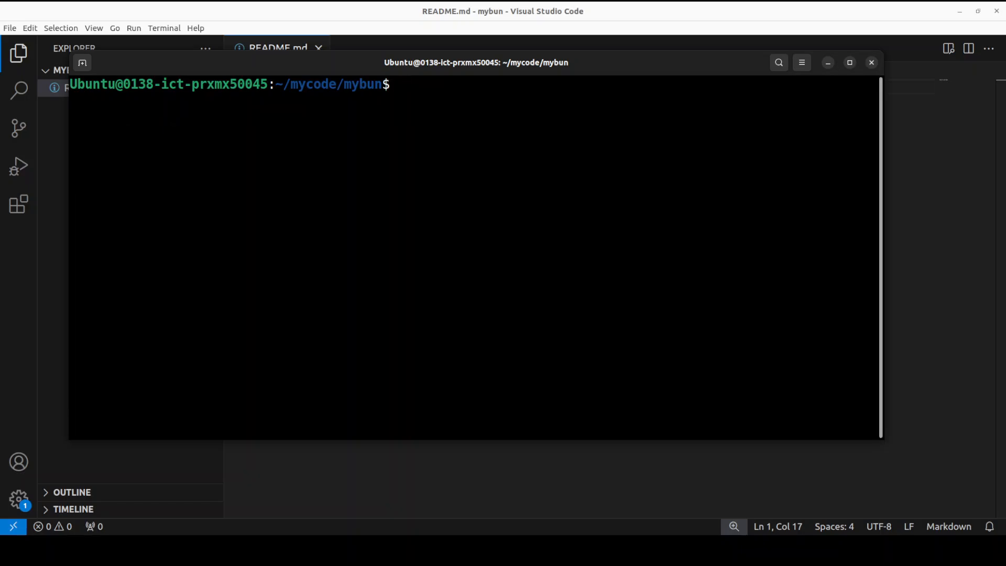
mouse_move(526, 193)
type("ls")
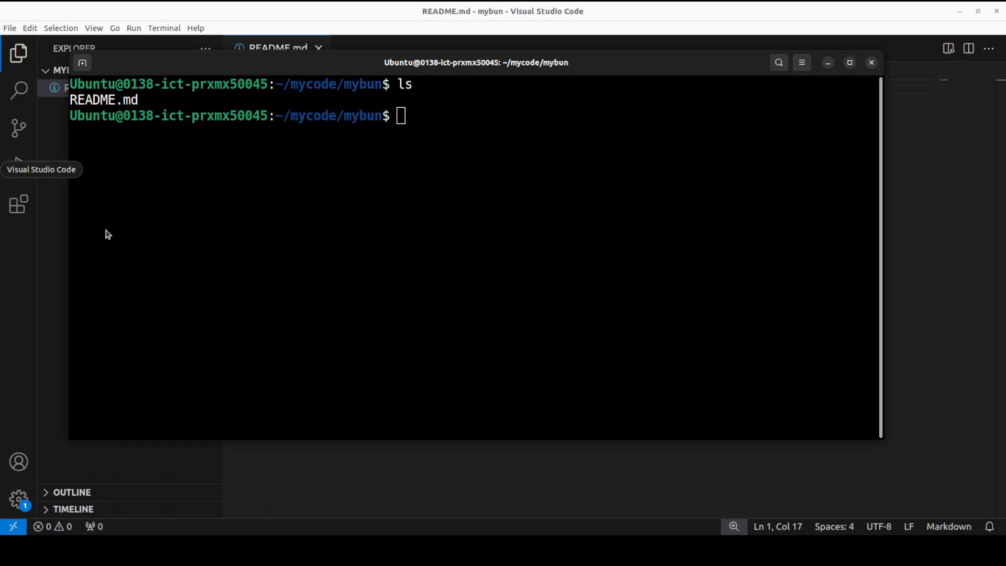
Focus the terminal to list the mybun folder, which holds only README.md.
left_click(871, 62)
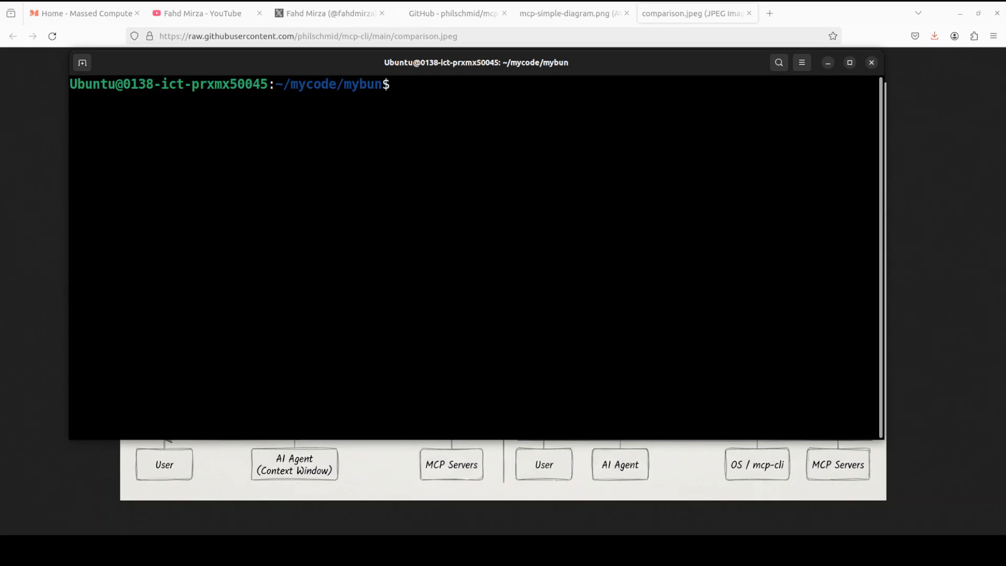
Read ./README.md via filesystem/read_file ('hello I am test.'), then run filesystem/list_directory on '.'.
type("mcp-cli filesystem/read_file '{\"path\": \"./README.md\"}'")
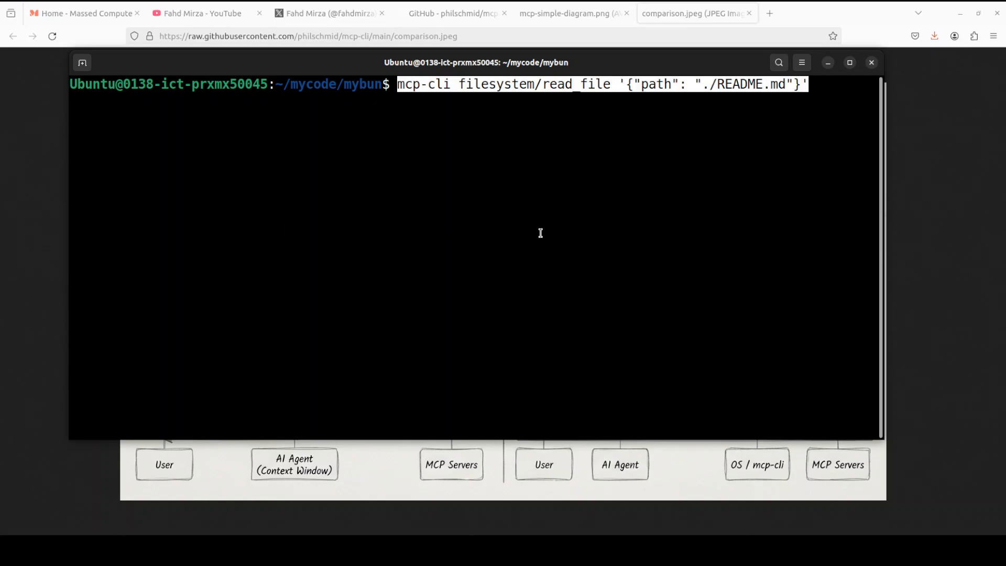
key("Return")
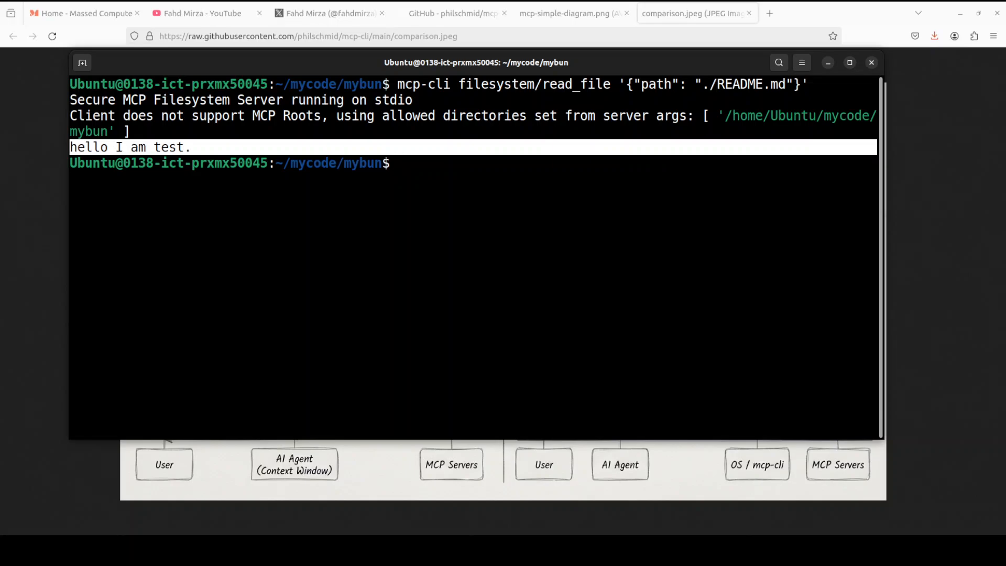
type("mcp-cli filesystem/list_directory '{\"path\": \".\"}'")
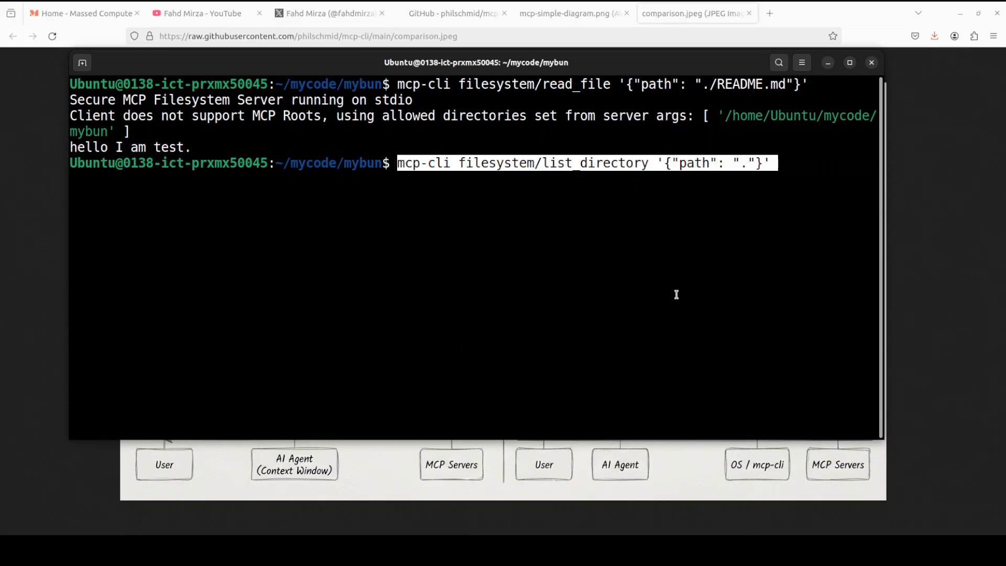
key("Return")
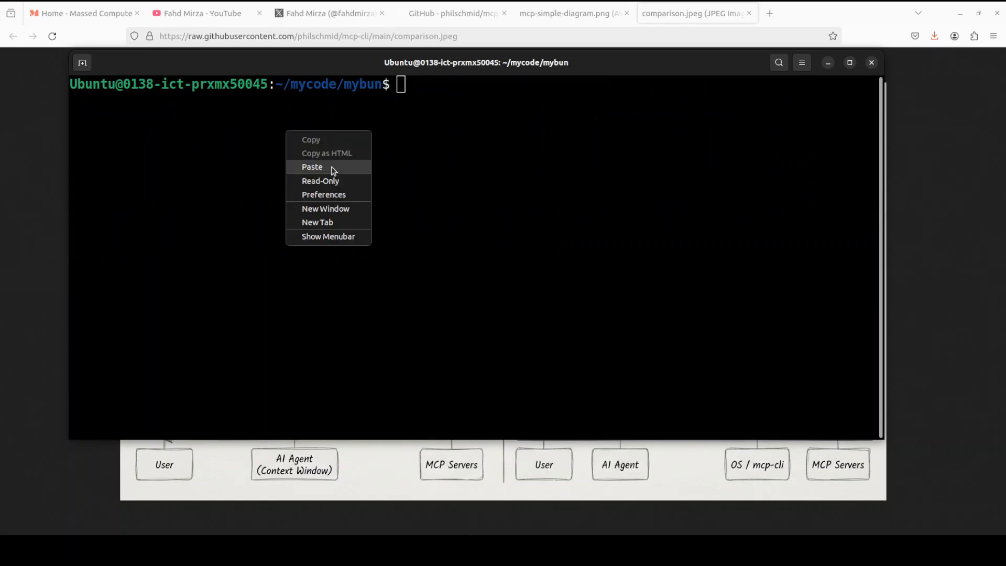
Run deepwiki/read_wiki_structure for facebook/react, listing its wiki pages from Overview to Developer Tools.
left_click(312, 167)
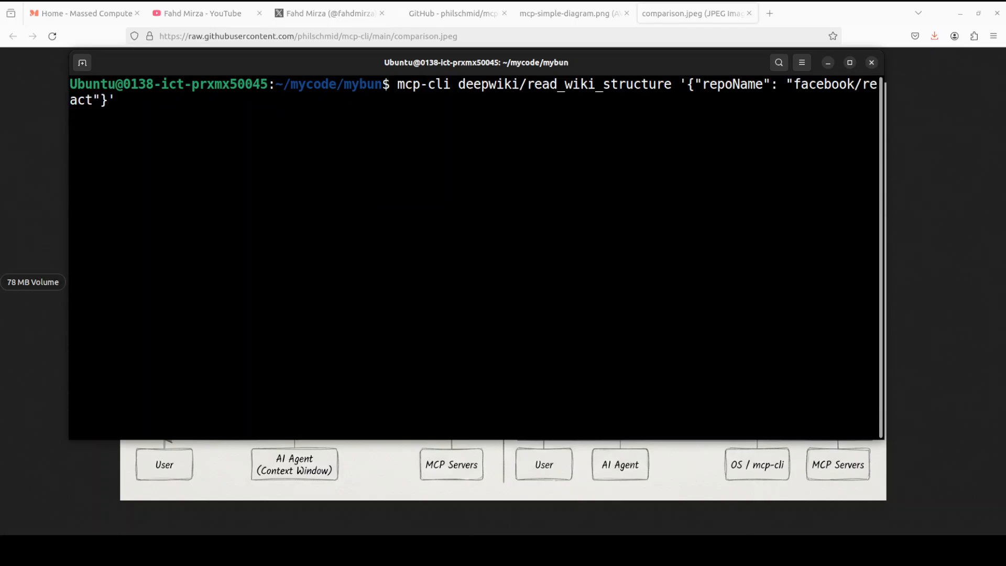
key("Return")
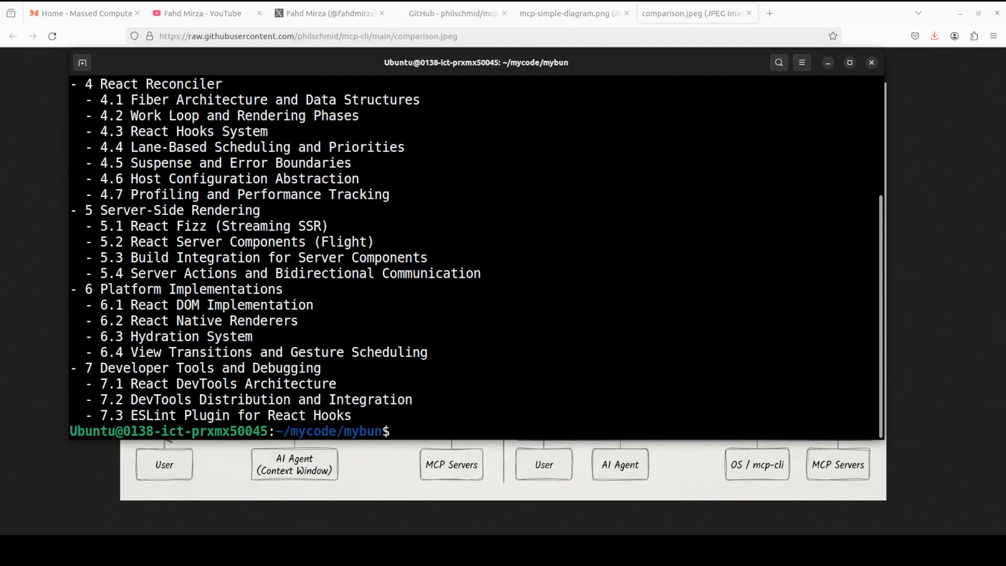
scroll("up", 3)
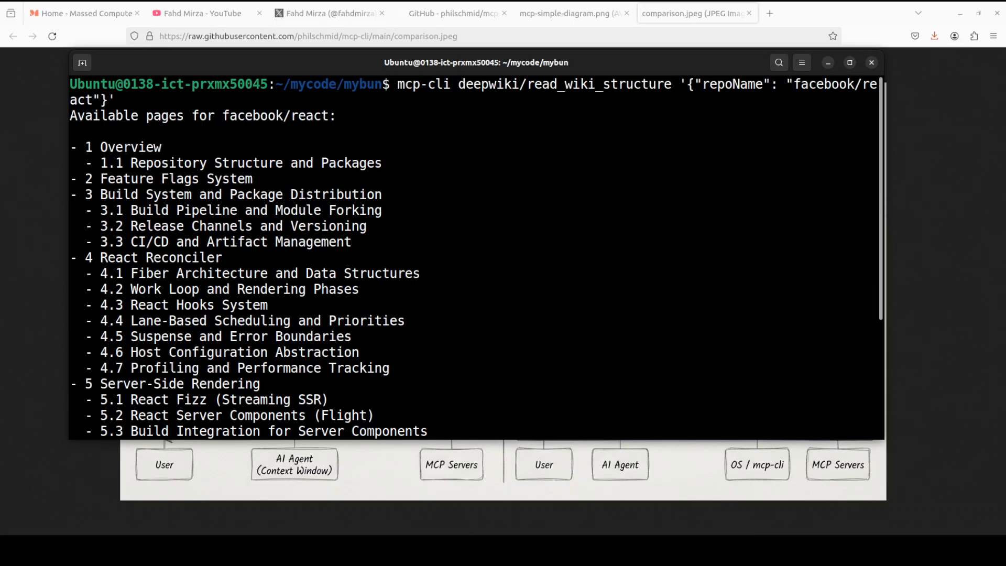
right_click(465, 175)
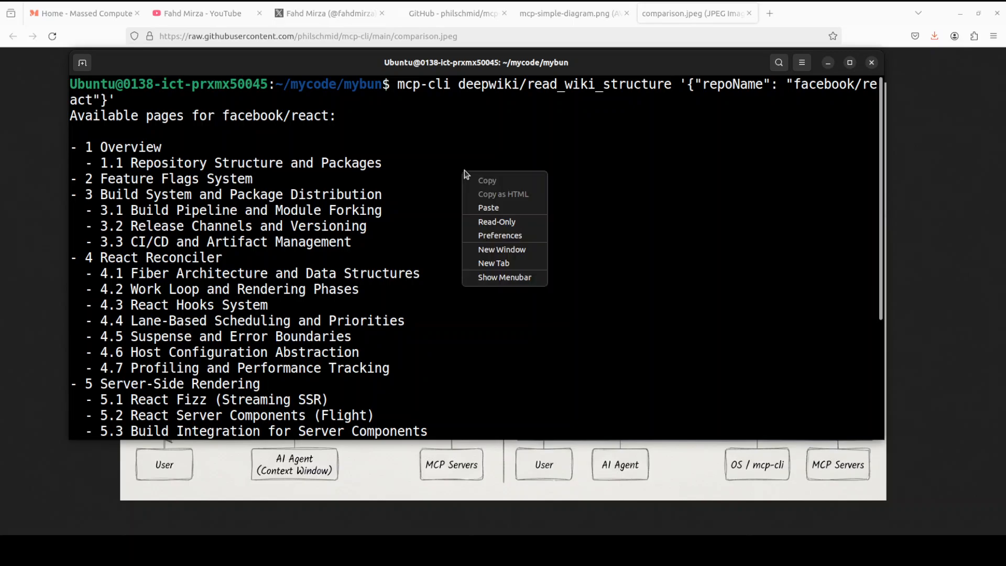
Run the deepwiki/ask_question query on React's useEffect hook, then switch to the mcp-cli GitHub tab.
left_click(674, 214)
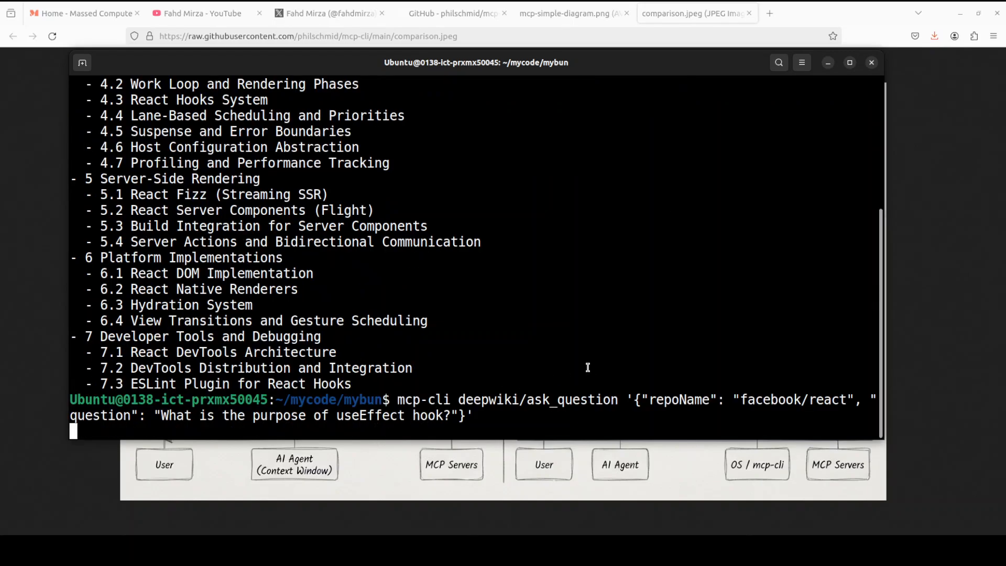
mouse_move(612, 312)
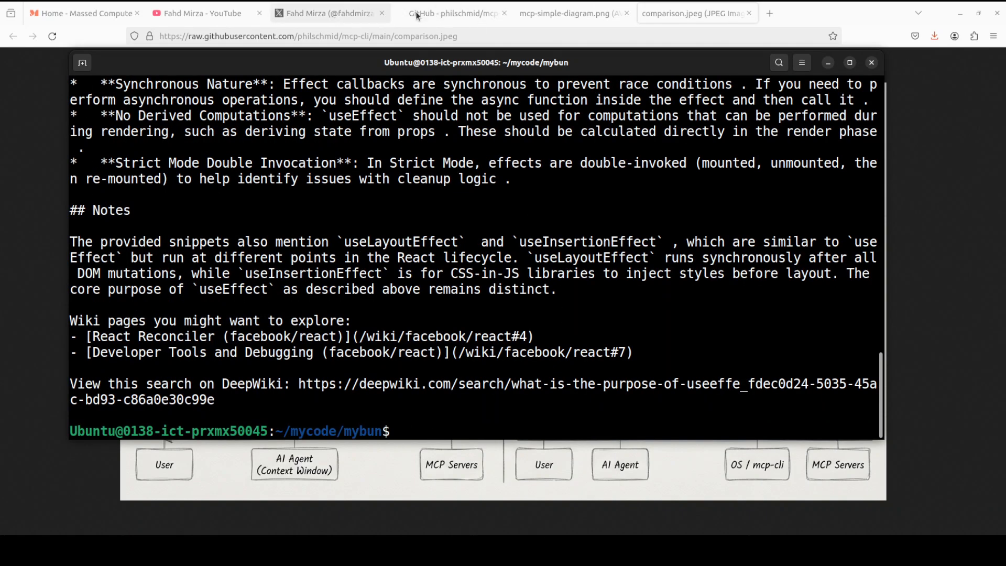
left_click(453, 13)
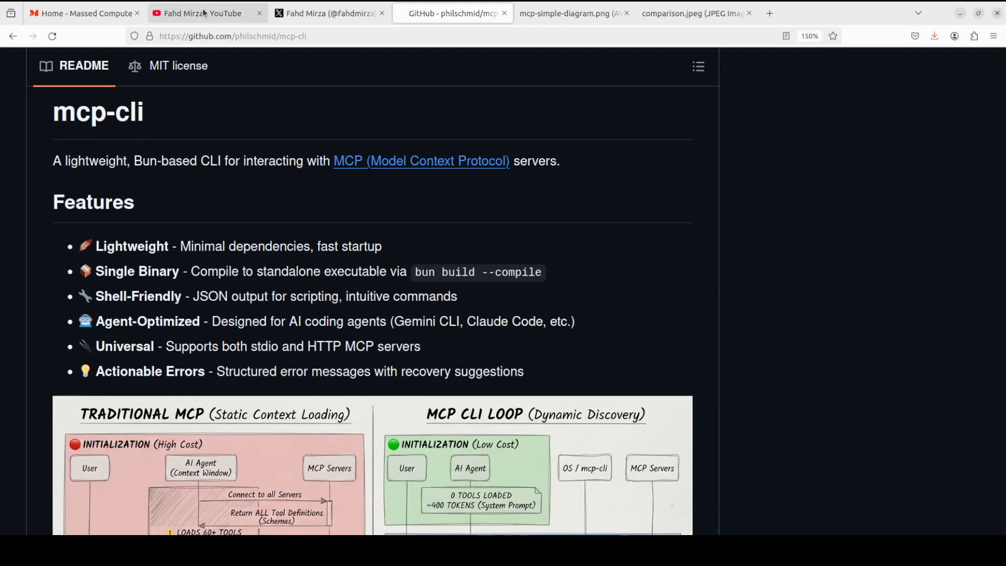
Switch Firefox to the author's YouTube channel tab, then to his X profile tab.
left_click(206, 12)
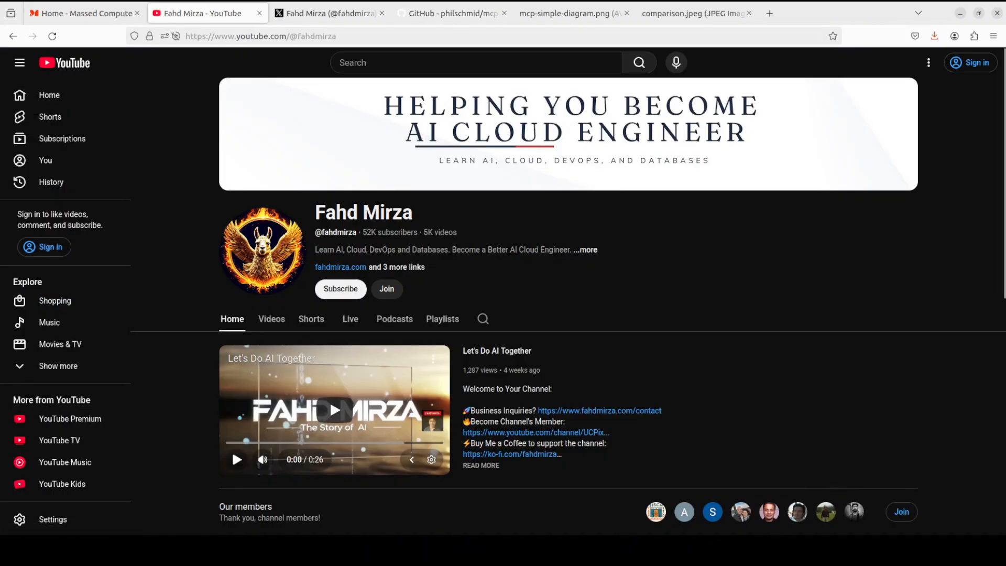
left_click(330, 13)
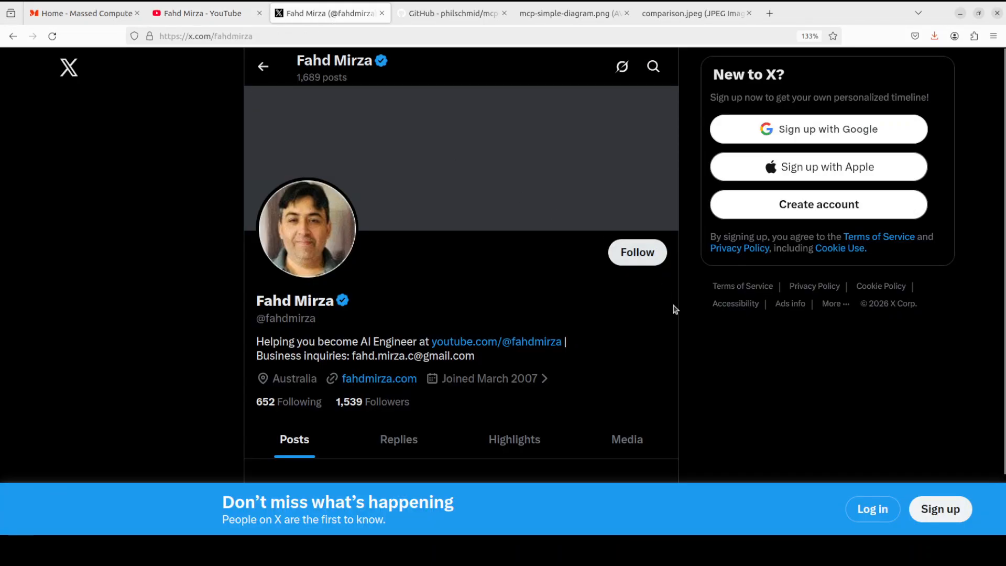